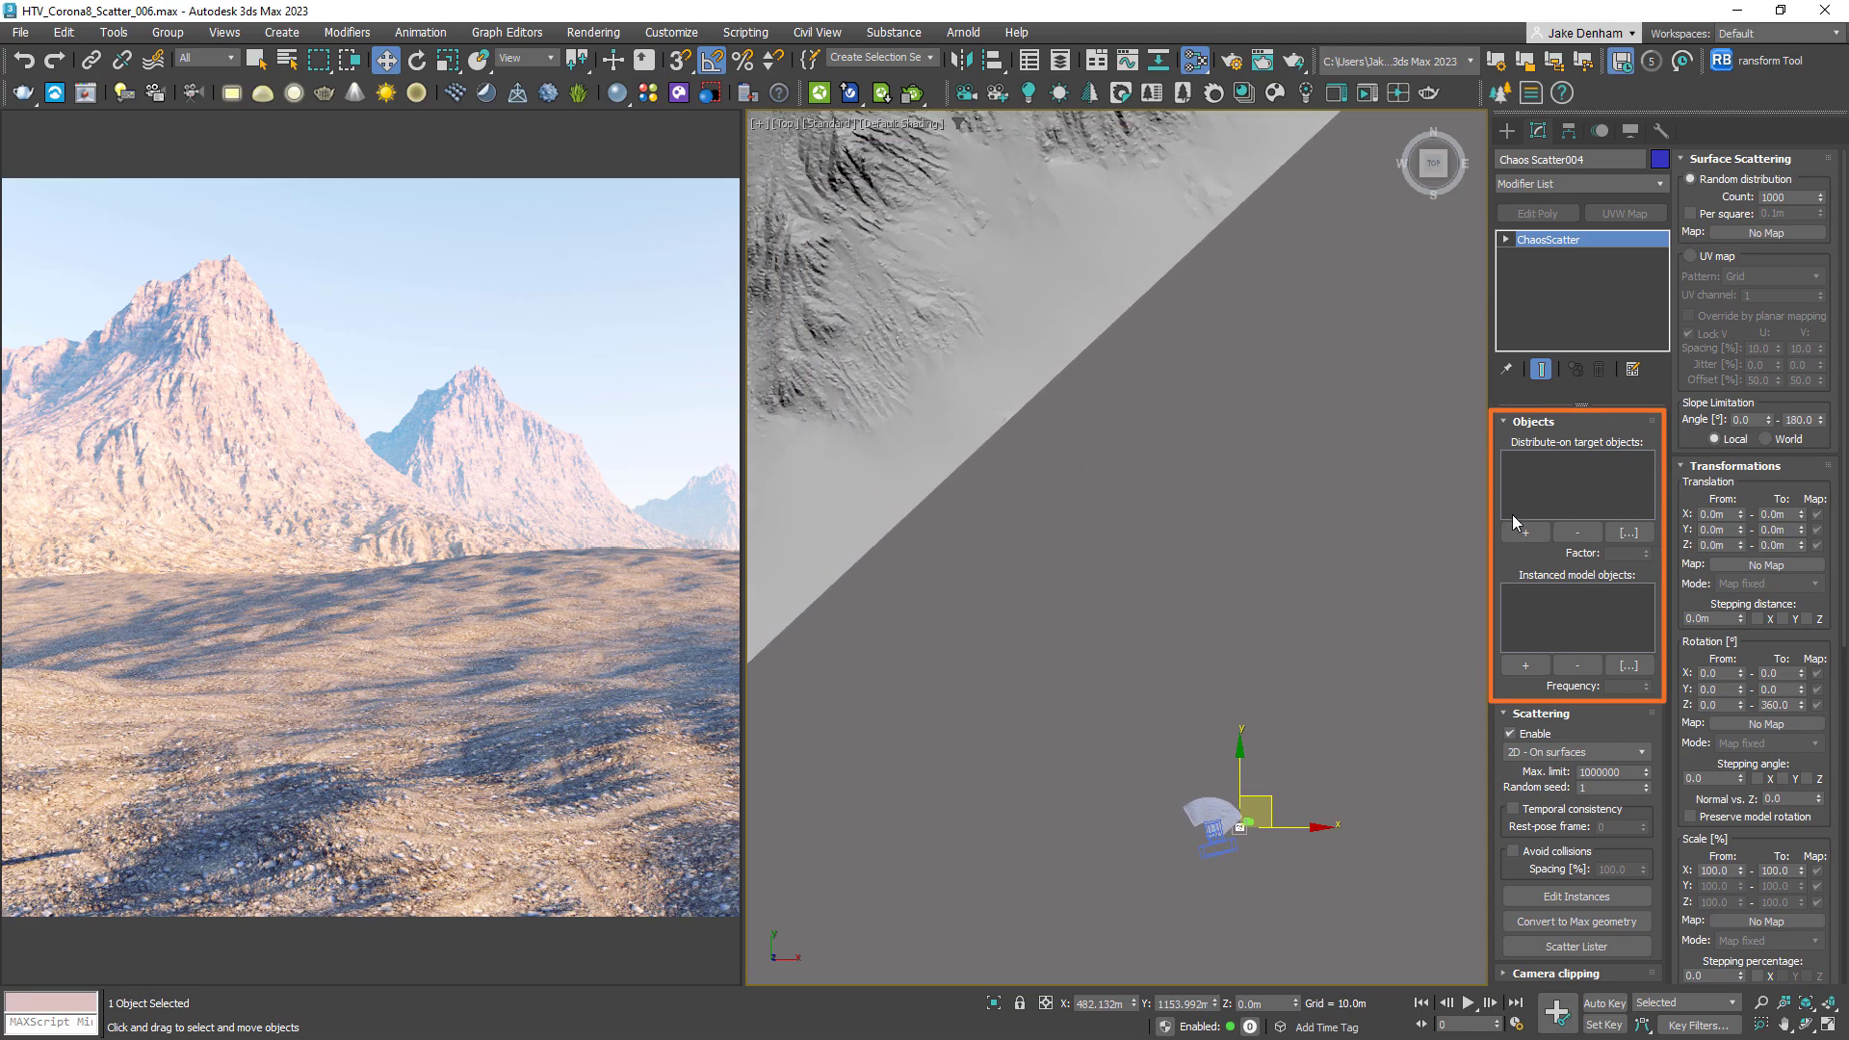
Add Mountain_001 as the scatter target with Red Spruce instances at a count of 2000
left_click(1524, 530)
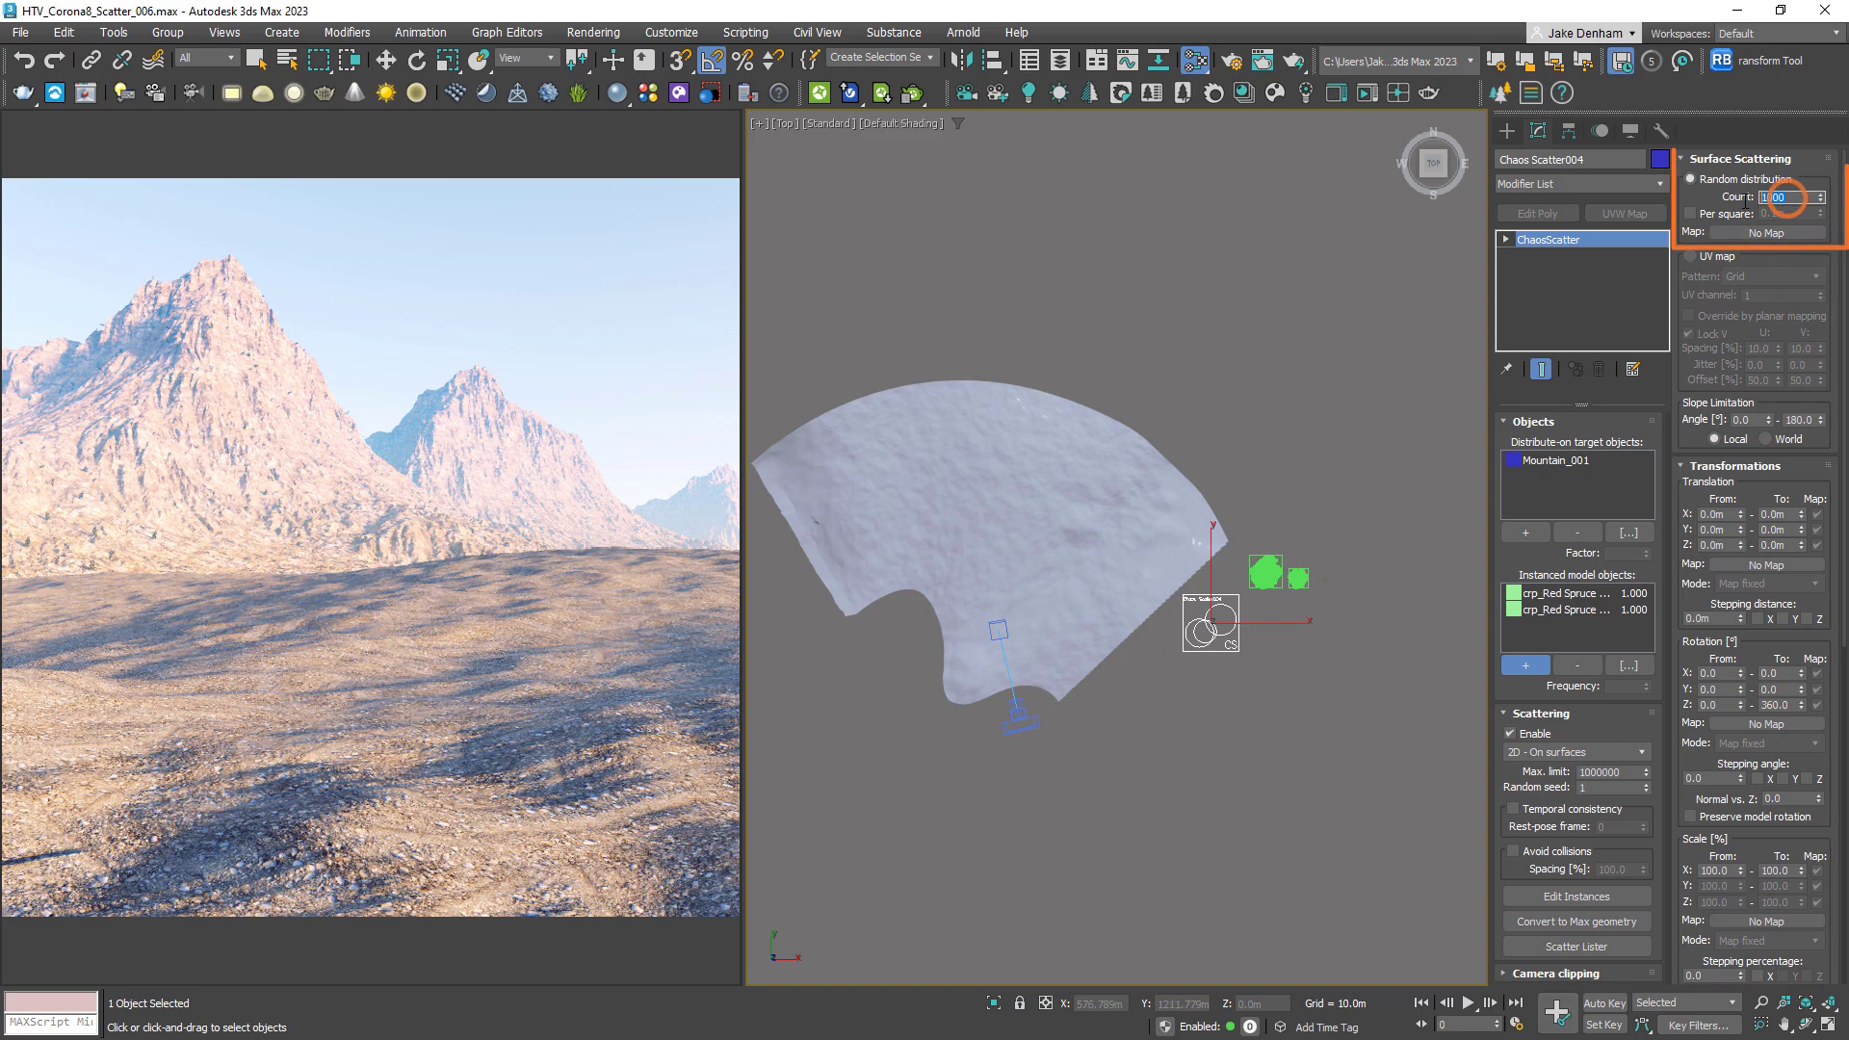
type("2000")
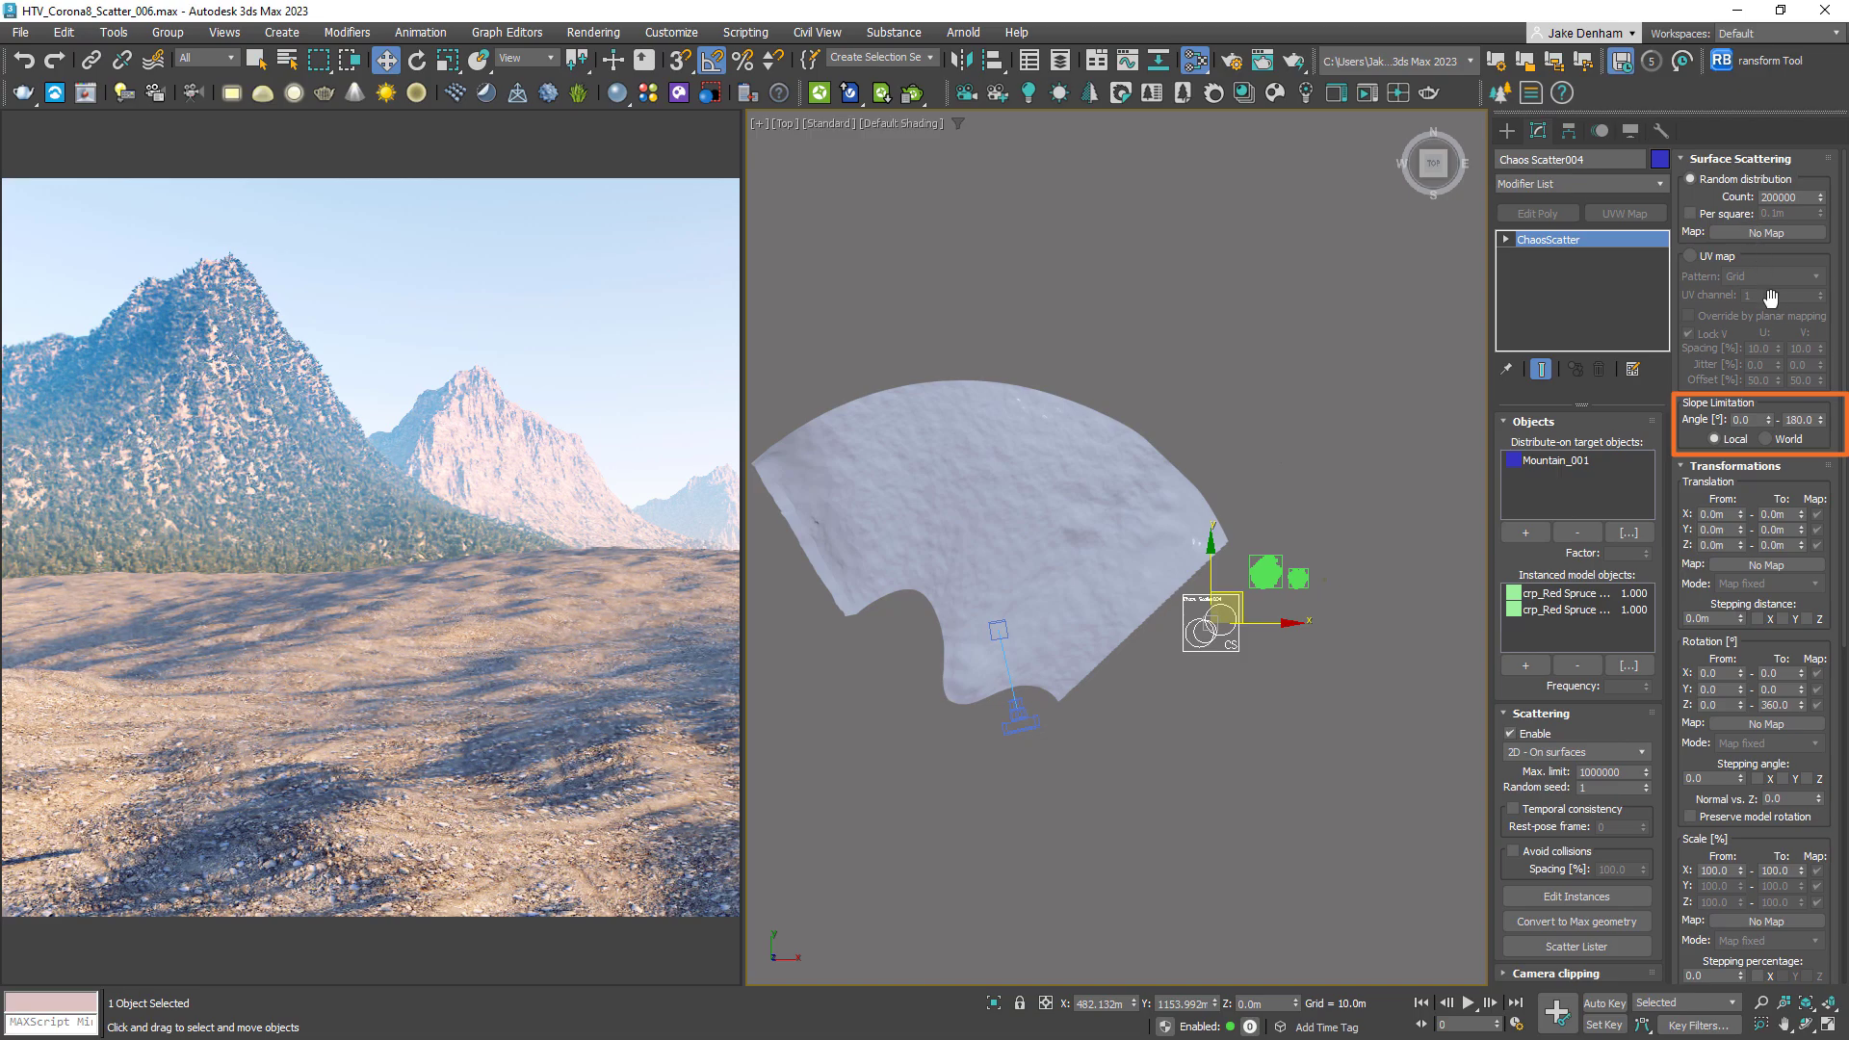
Raise the Surface Scattering count to 200000 to cover the mountain slopes
left_click(1767, 439)
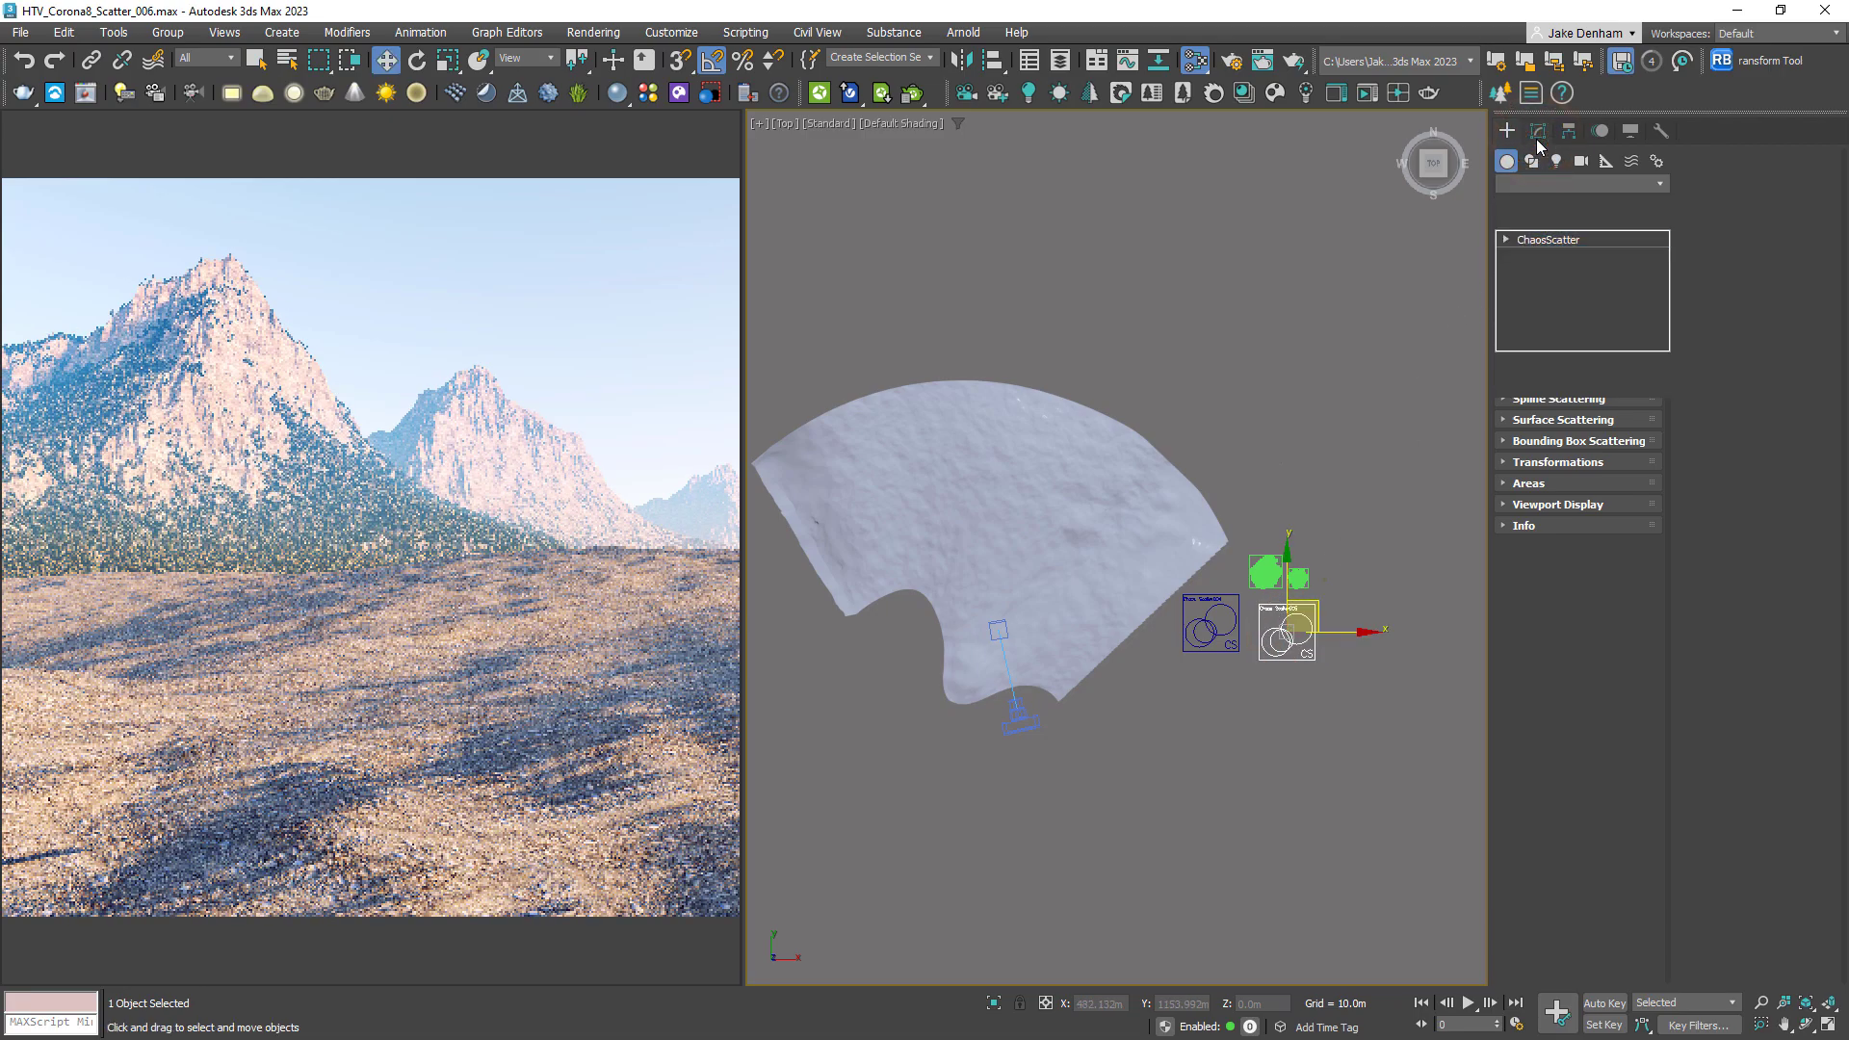
Create a new Chaos Scatter on Island with Red Spruce instances at a count of 100
left_click(1537, 130)
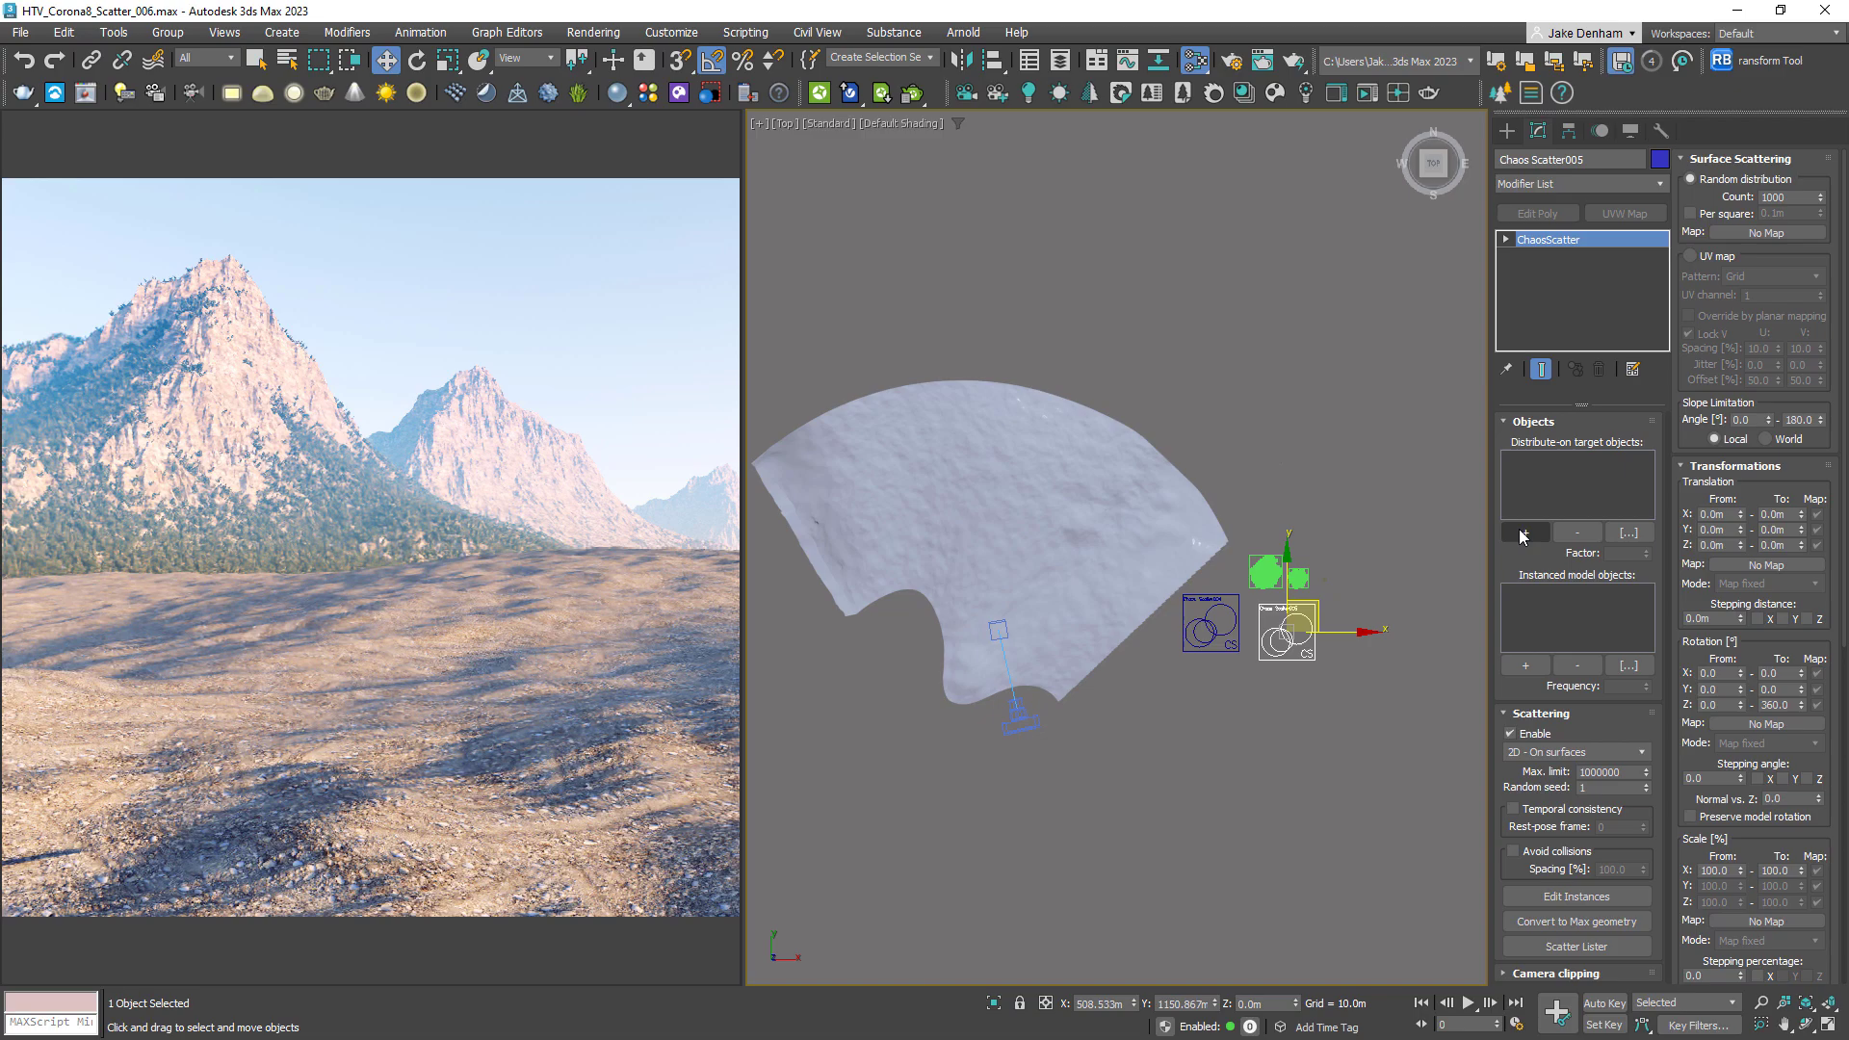
left_click(1524, 531)
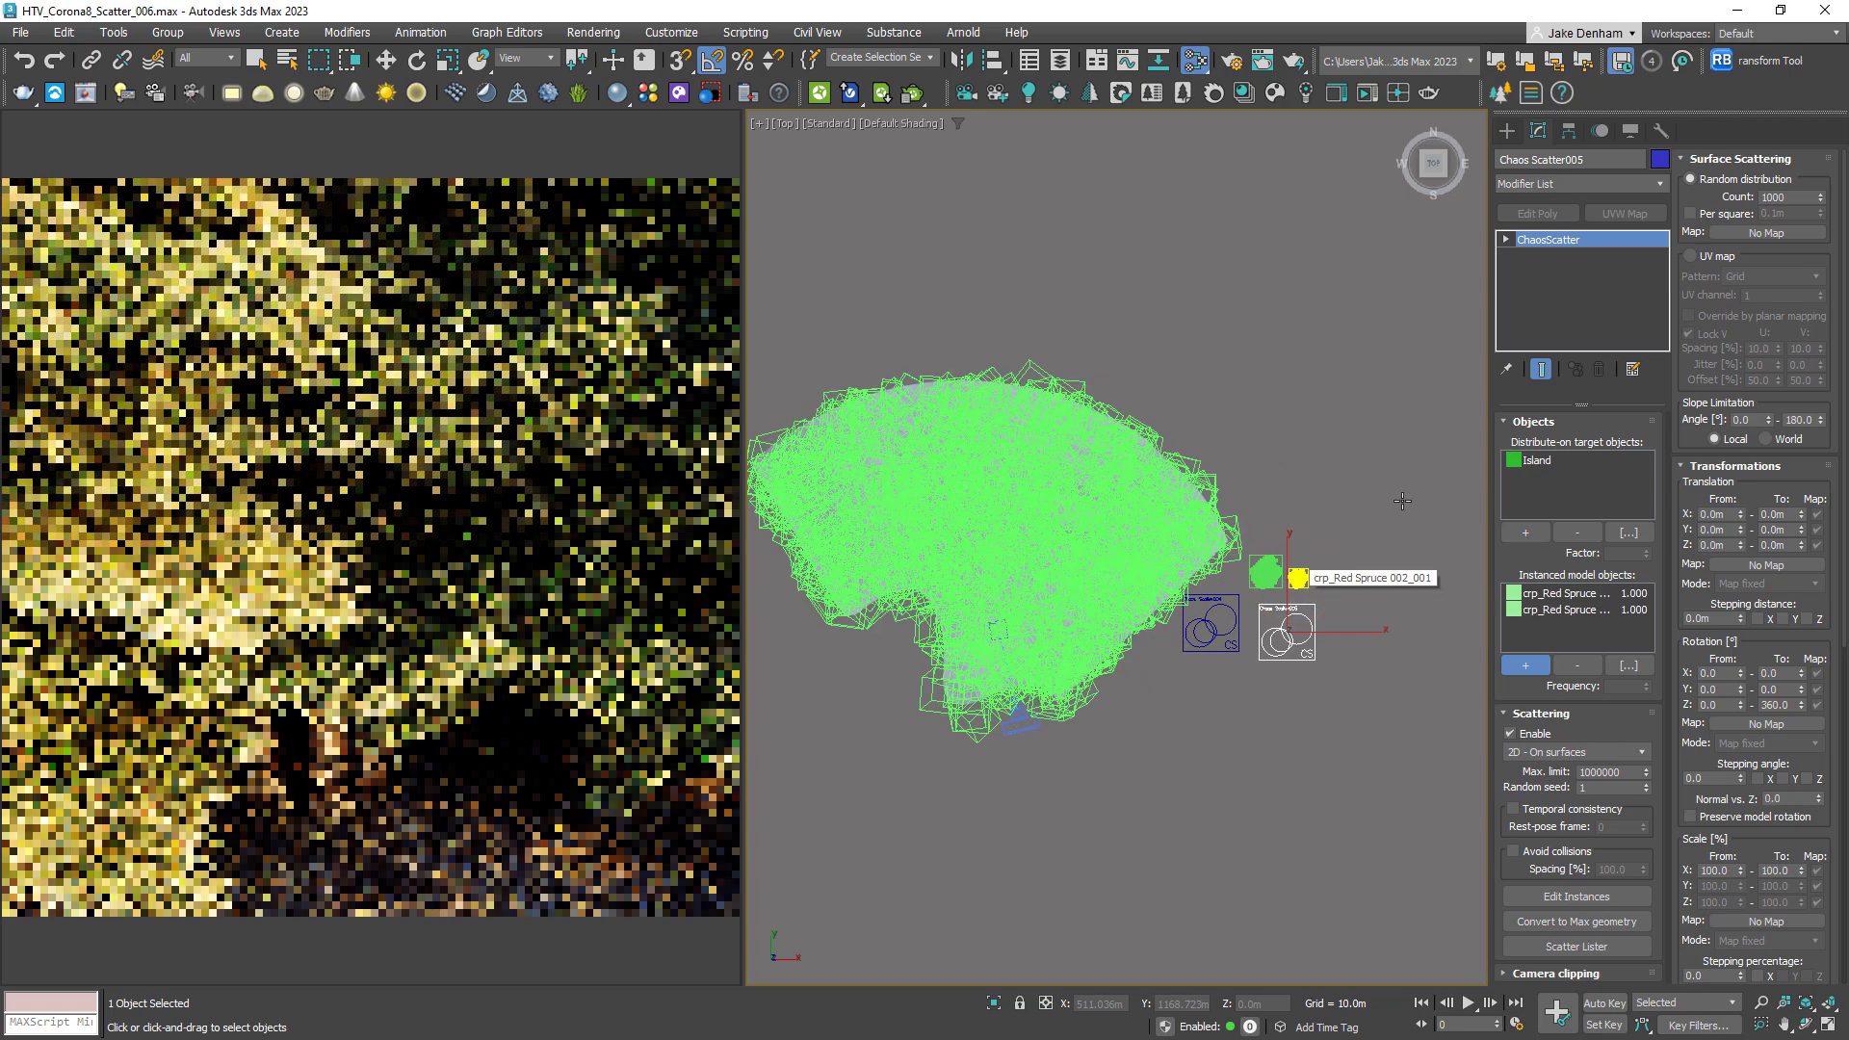
type("100")
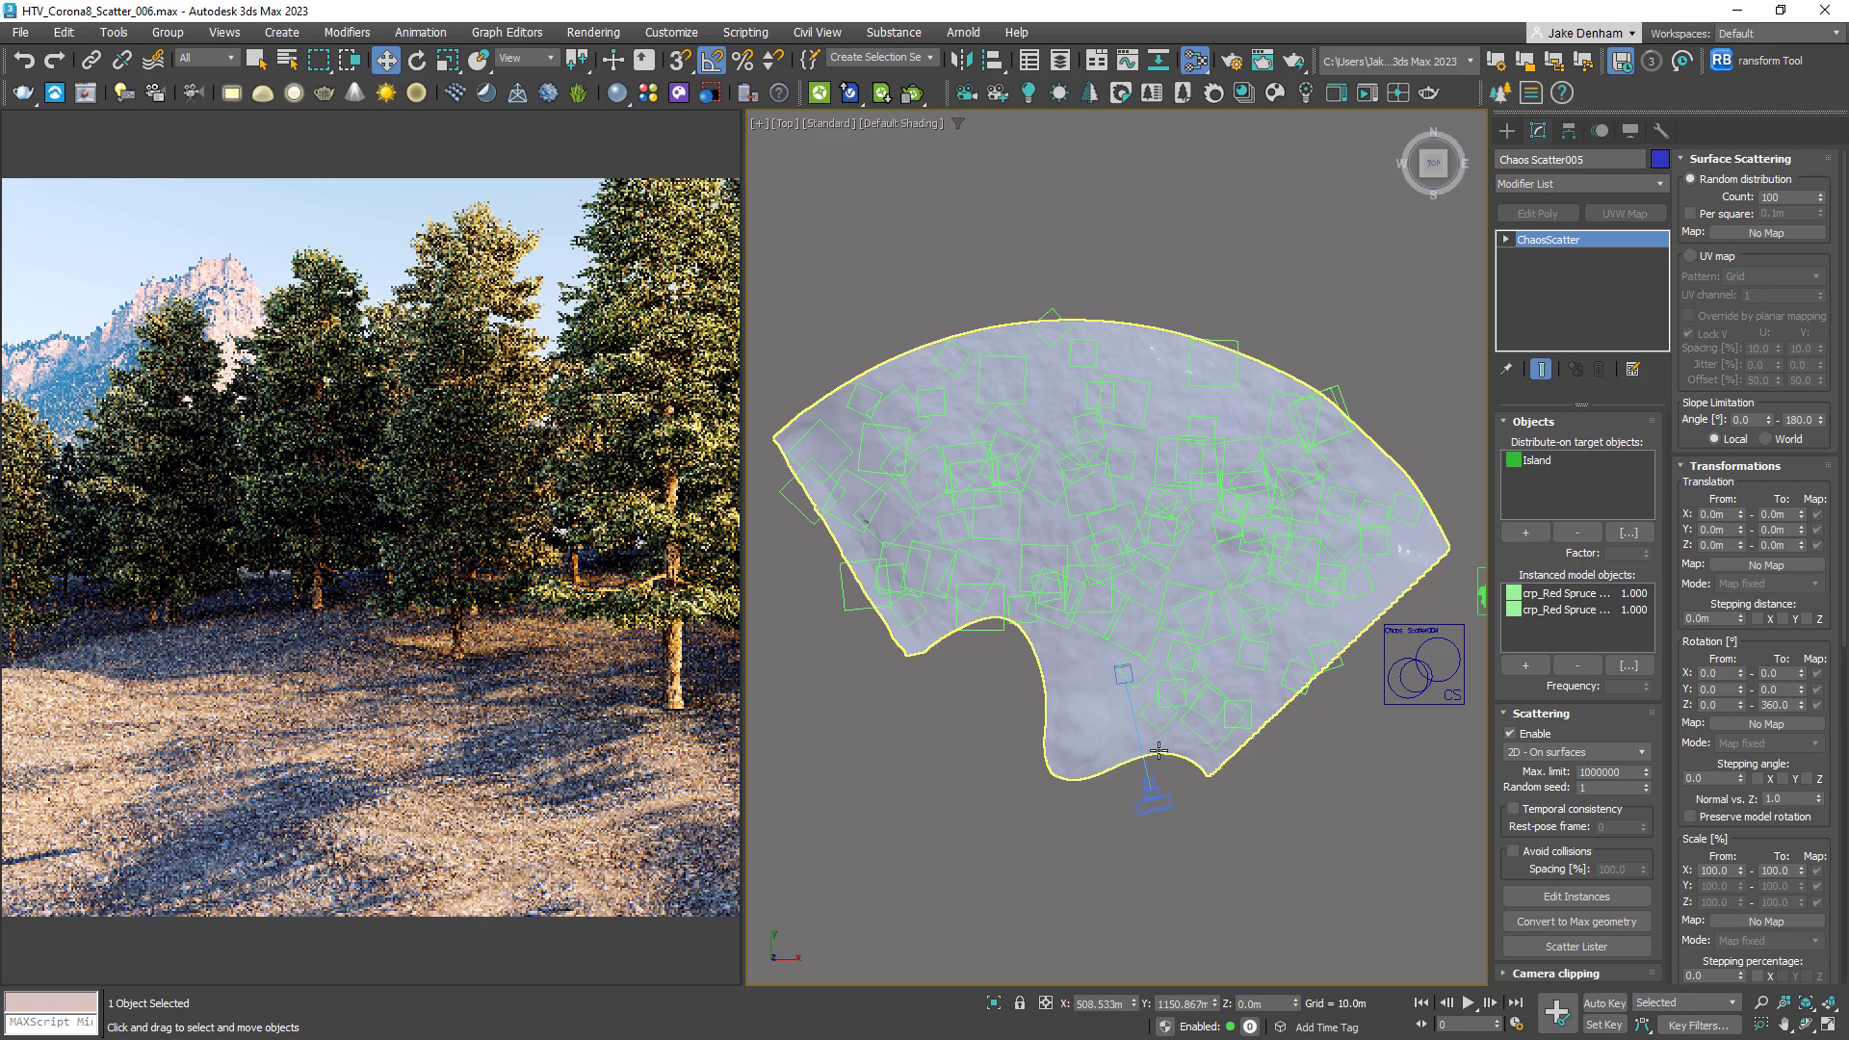
Enable Avoid collisions for the island trees with 50% spacing
left_click(1511, 851)
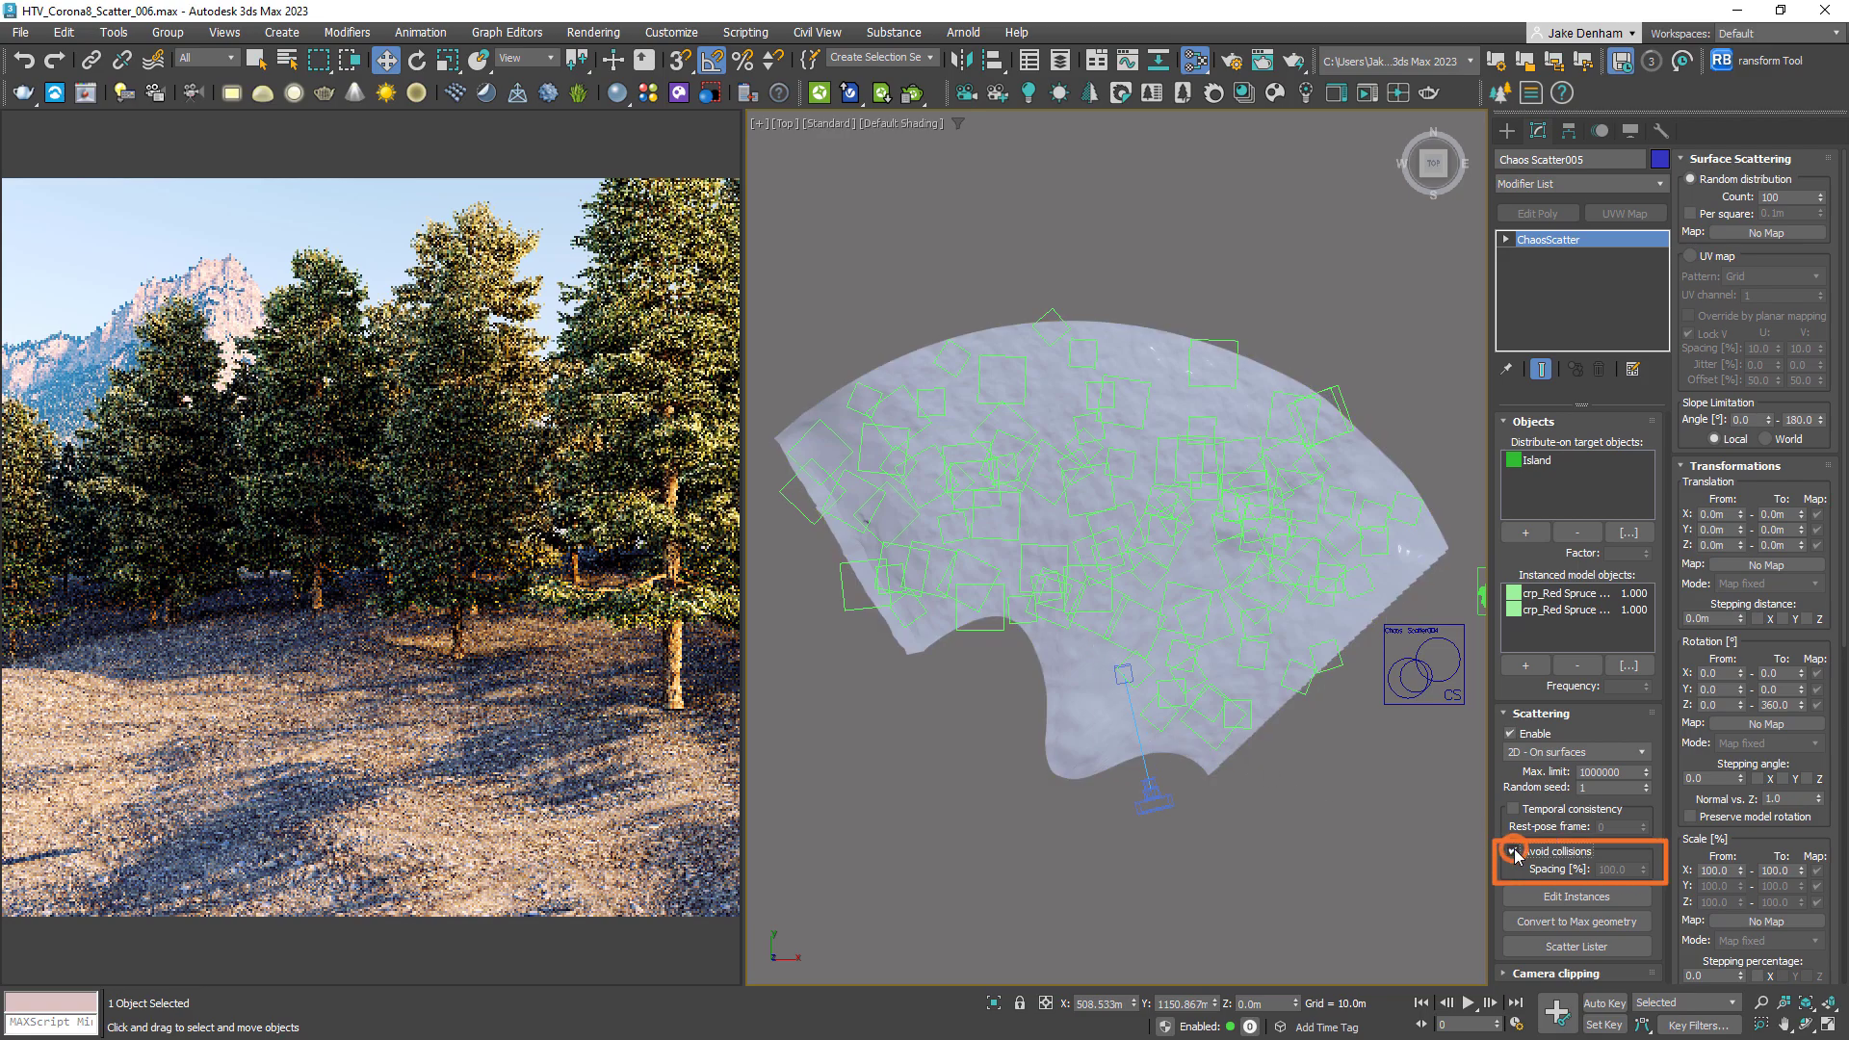
left_click(1510, 850)
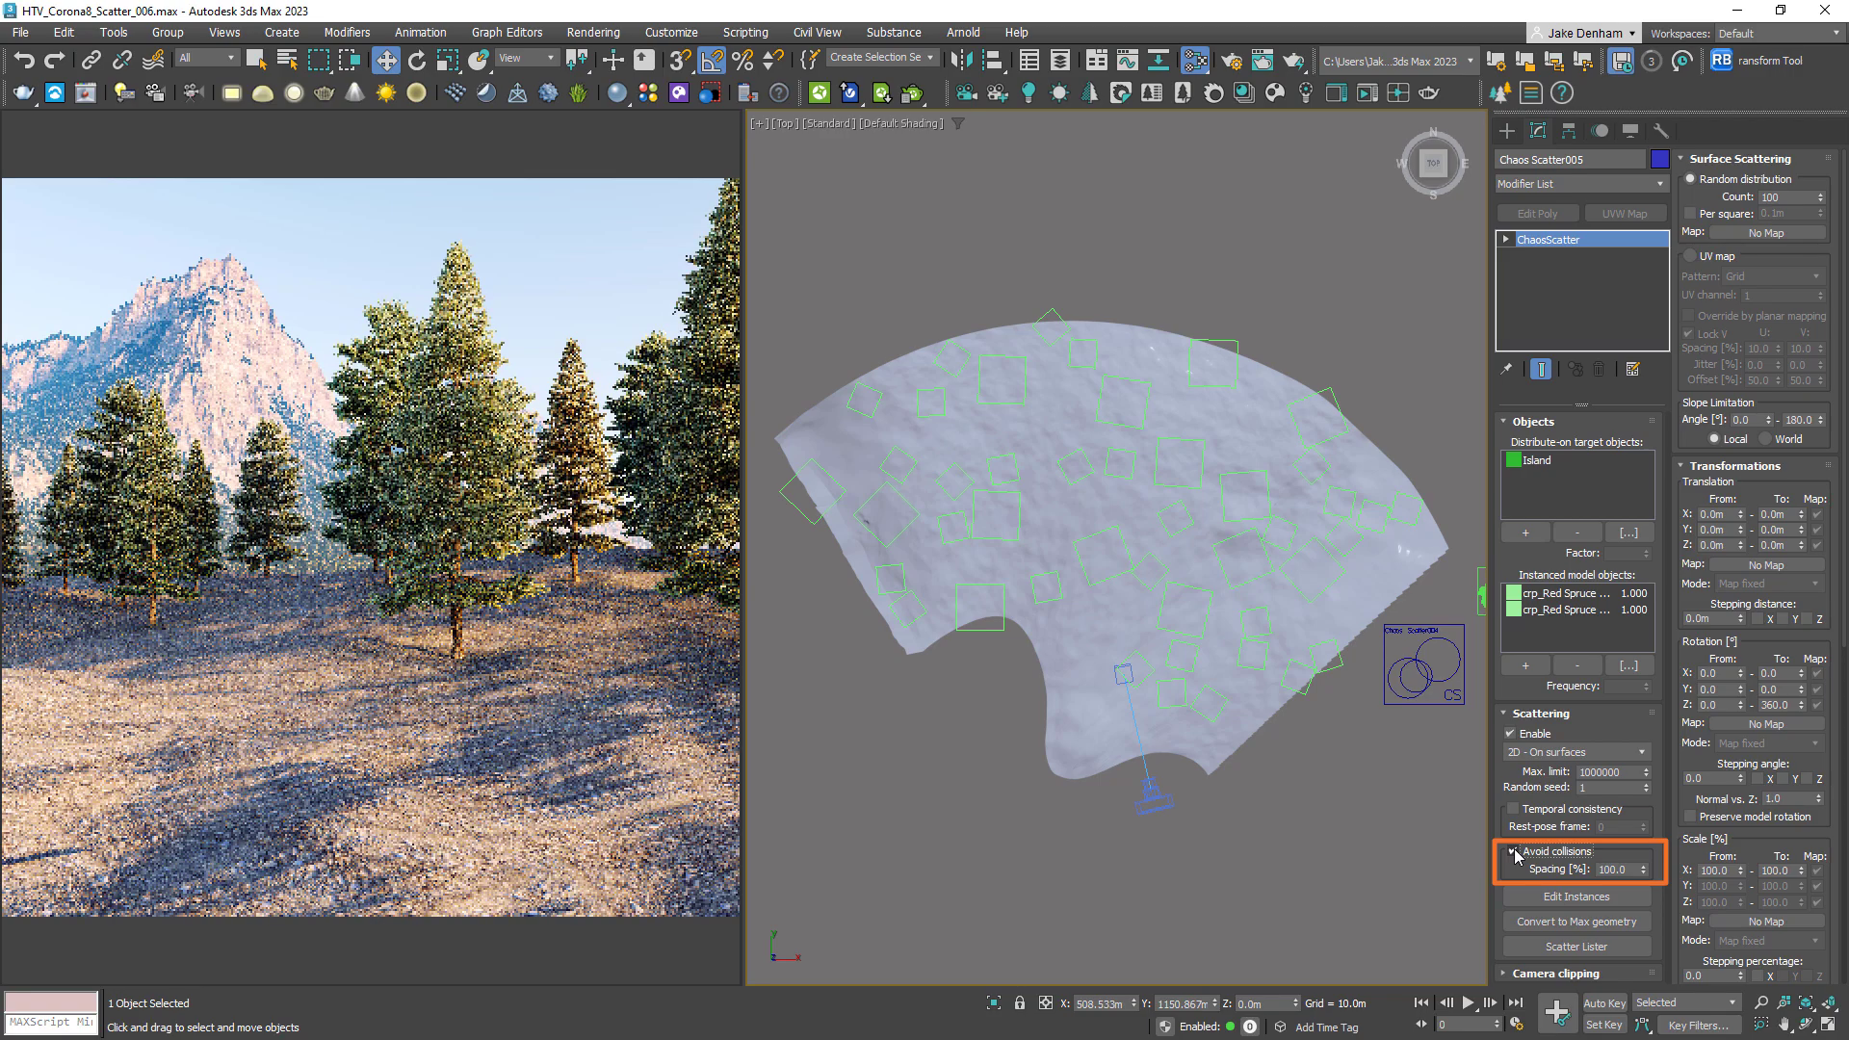
left_click(1615, 868)
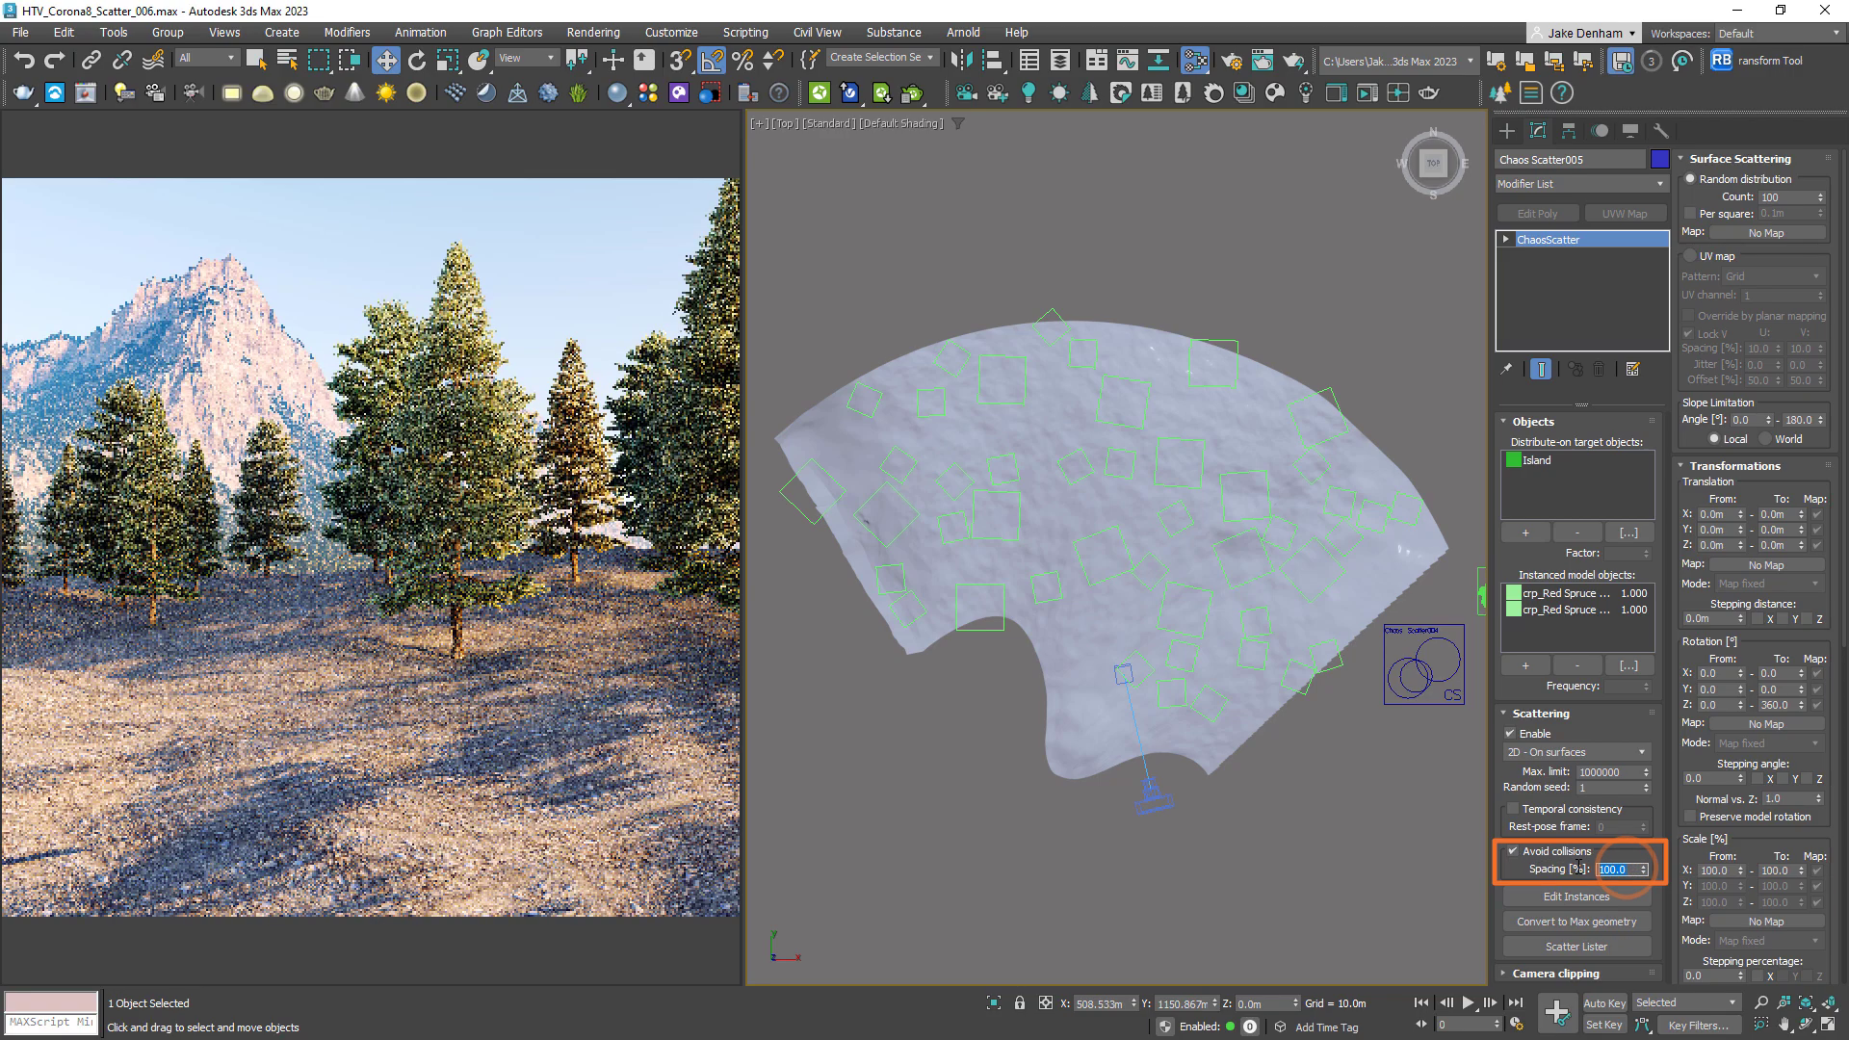
type("50")
left_click(1774, 705)
type("0")
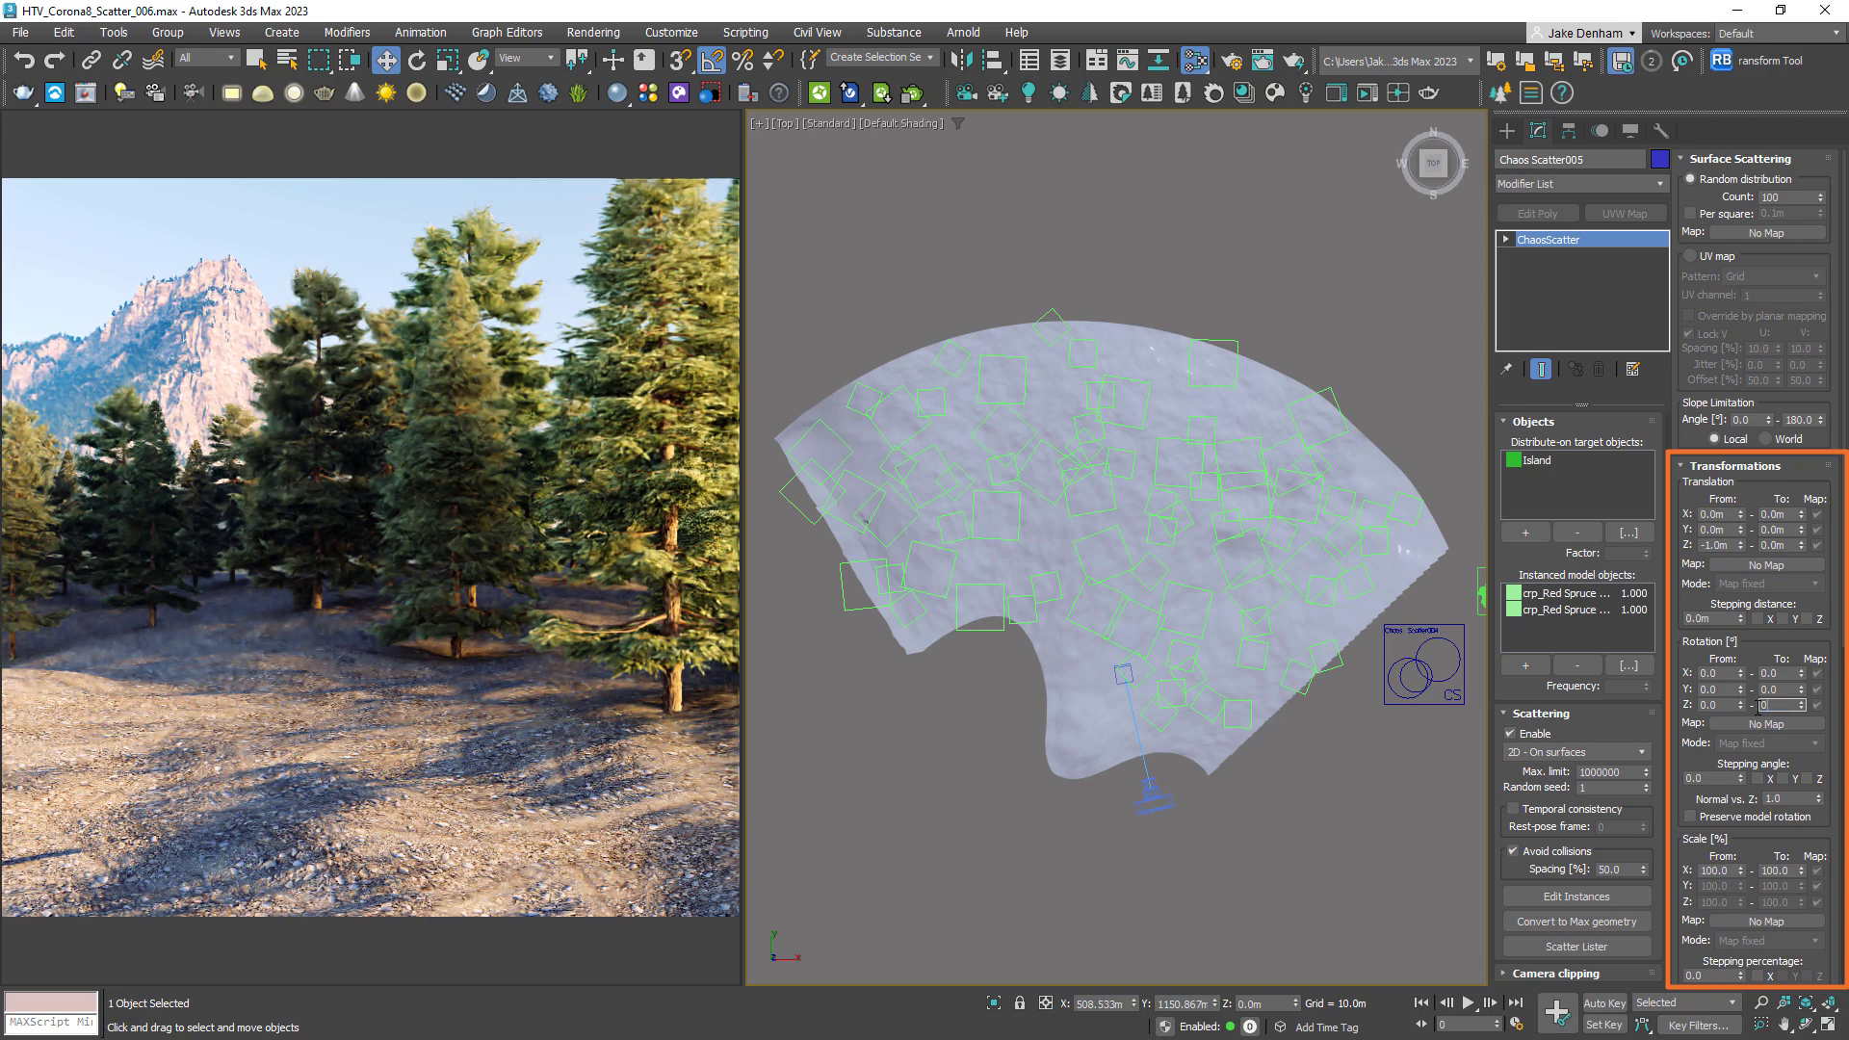
Vary the island tree scale from 80 to 120 and bring up the Chaos Cosmos library
left_click(1775, 704)
type("360")
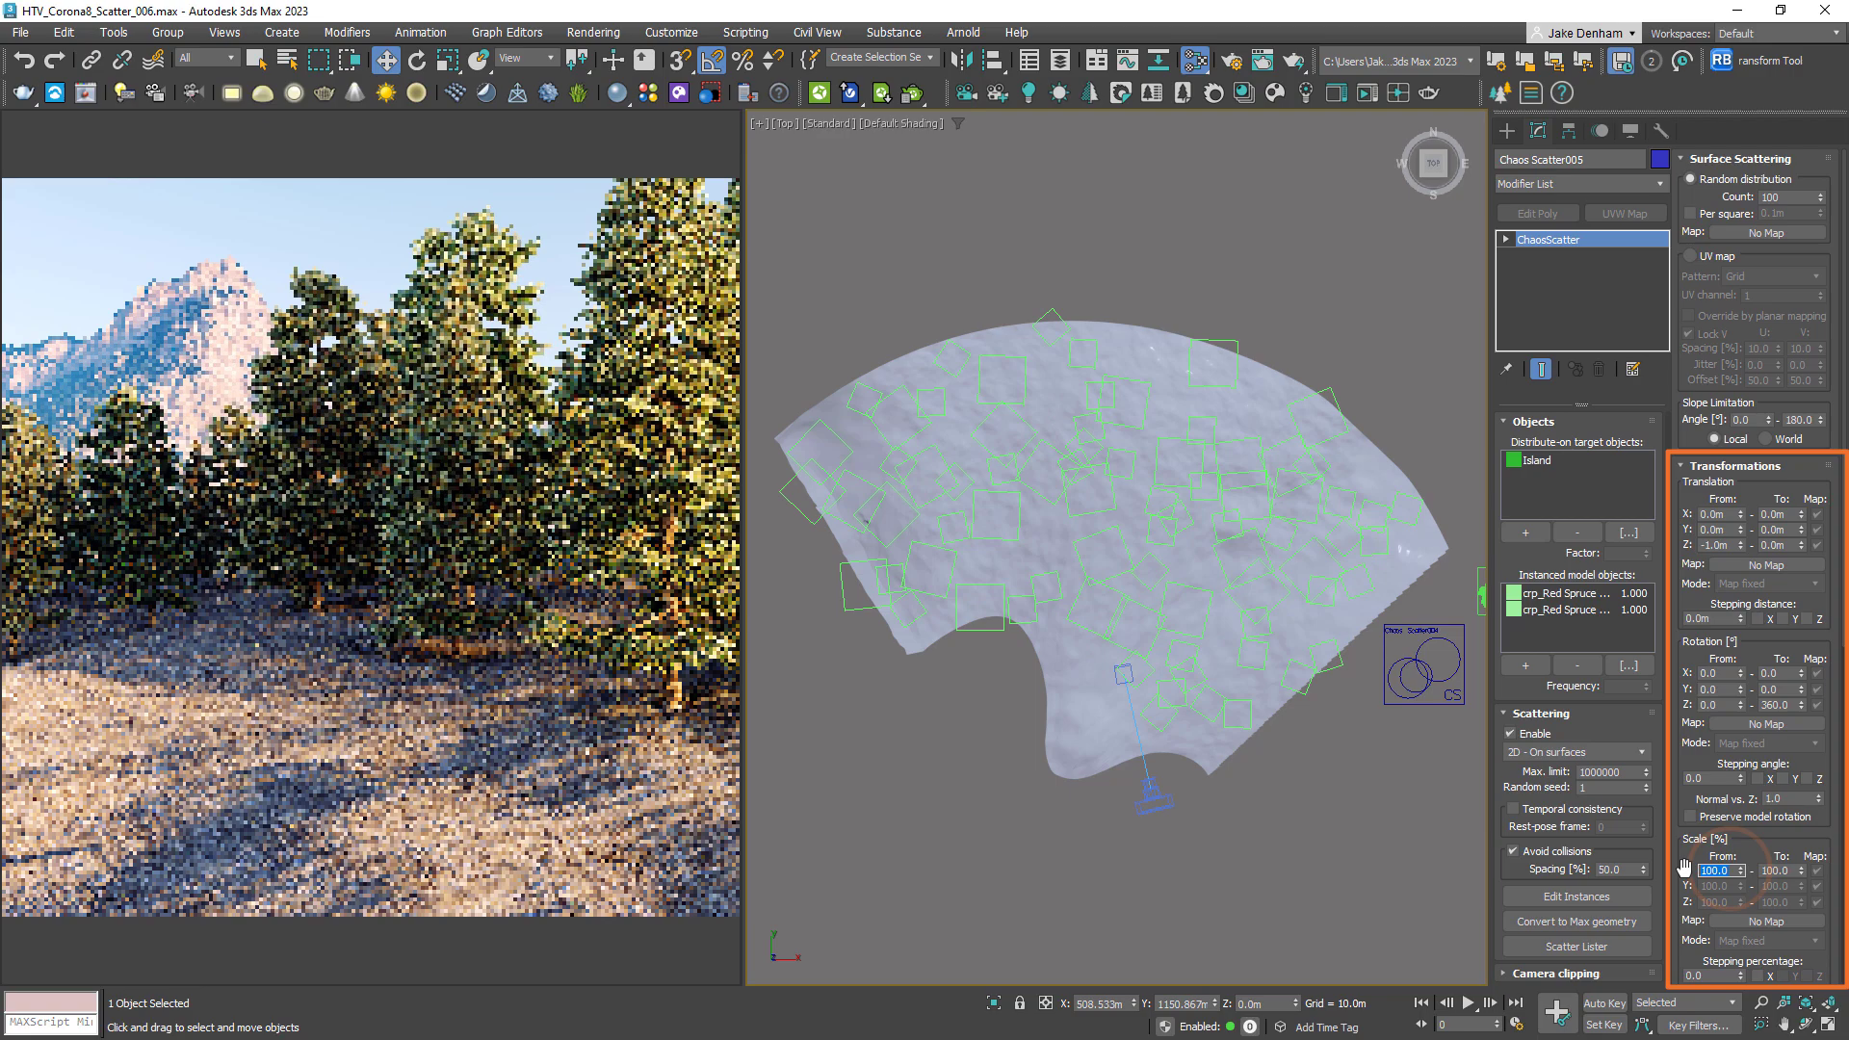
type("80")
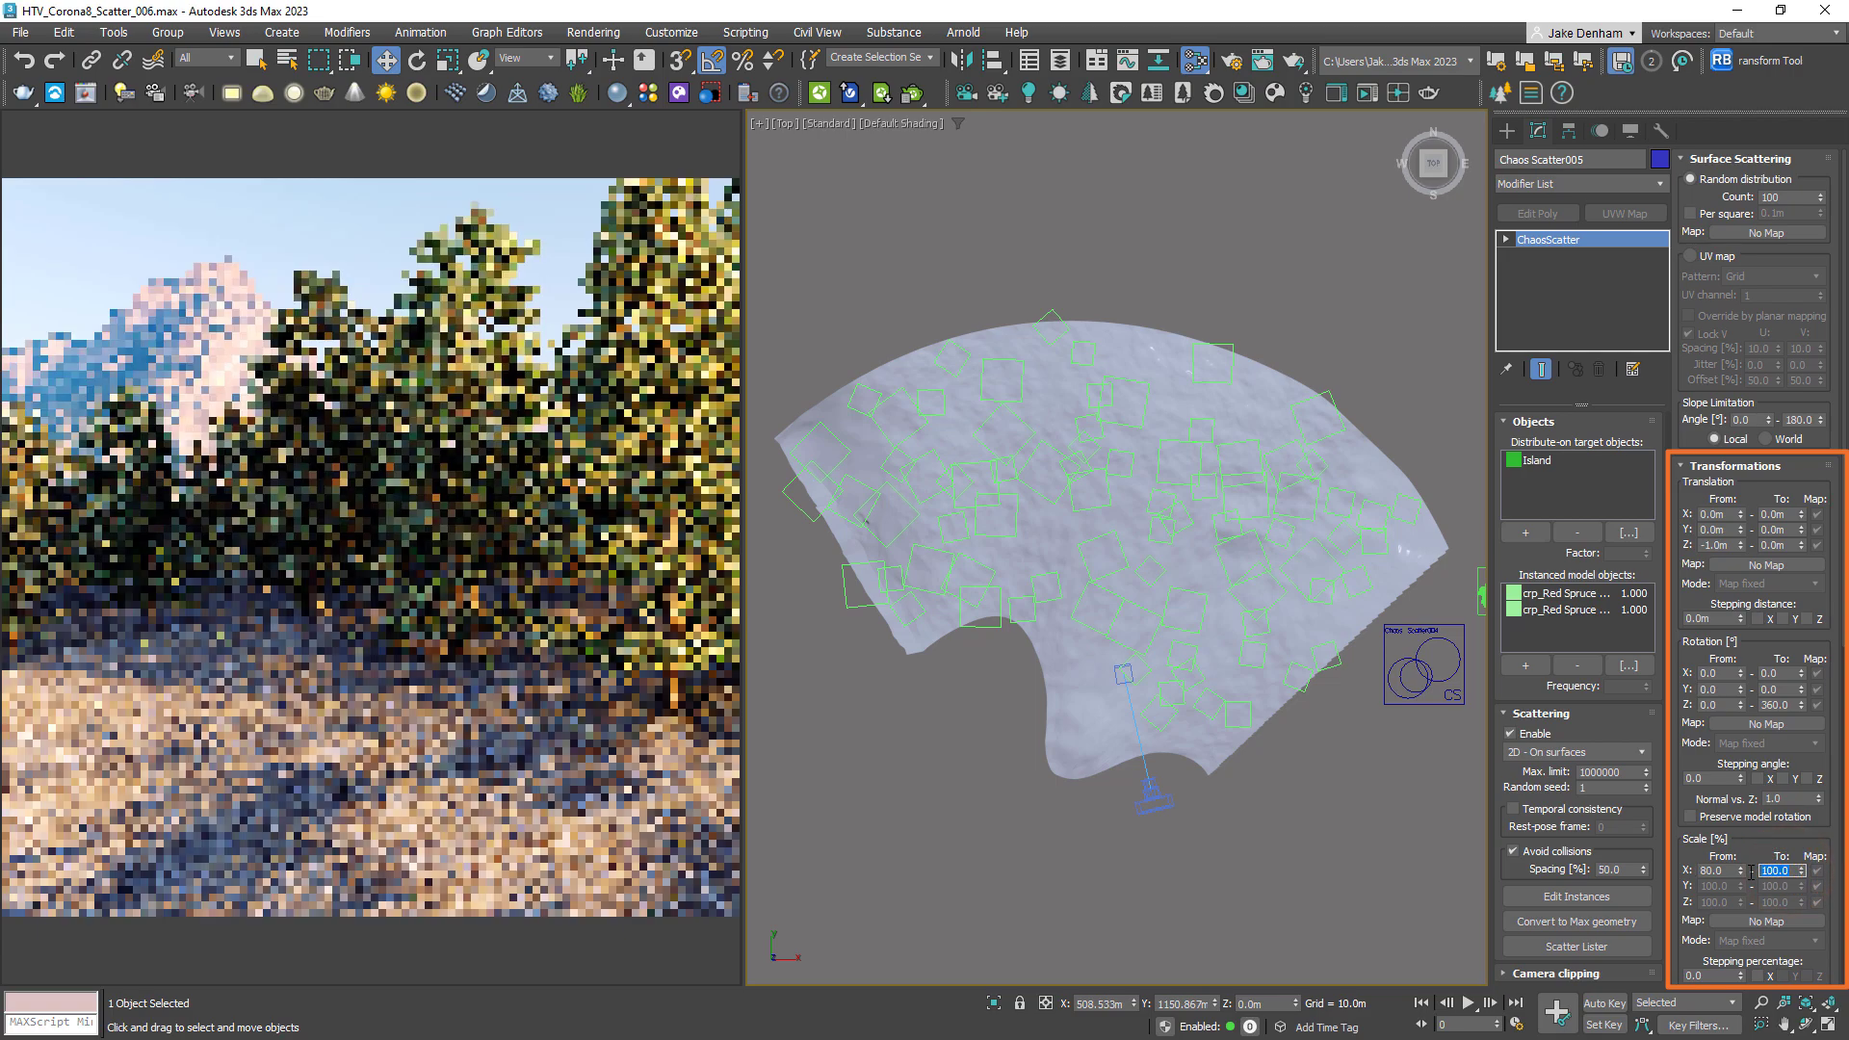
type("120.0")
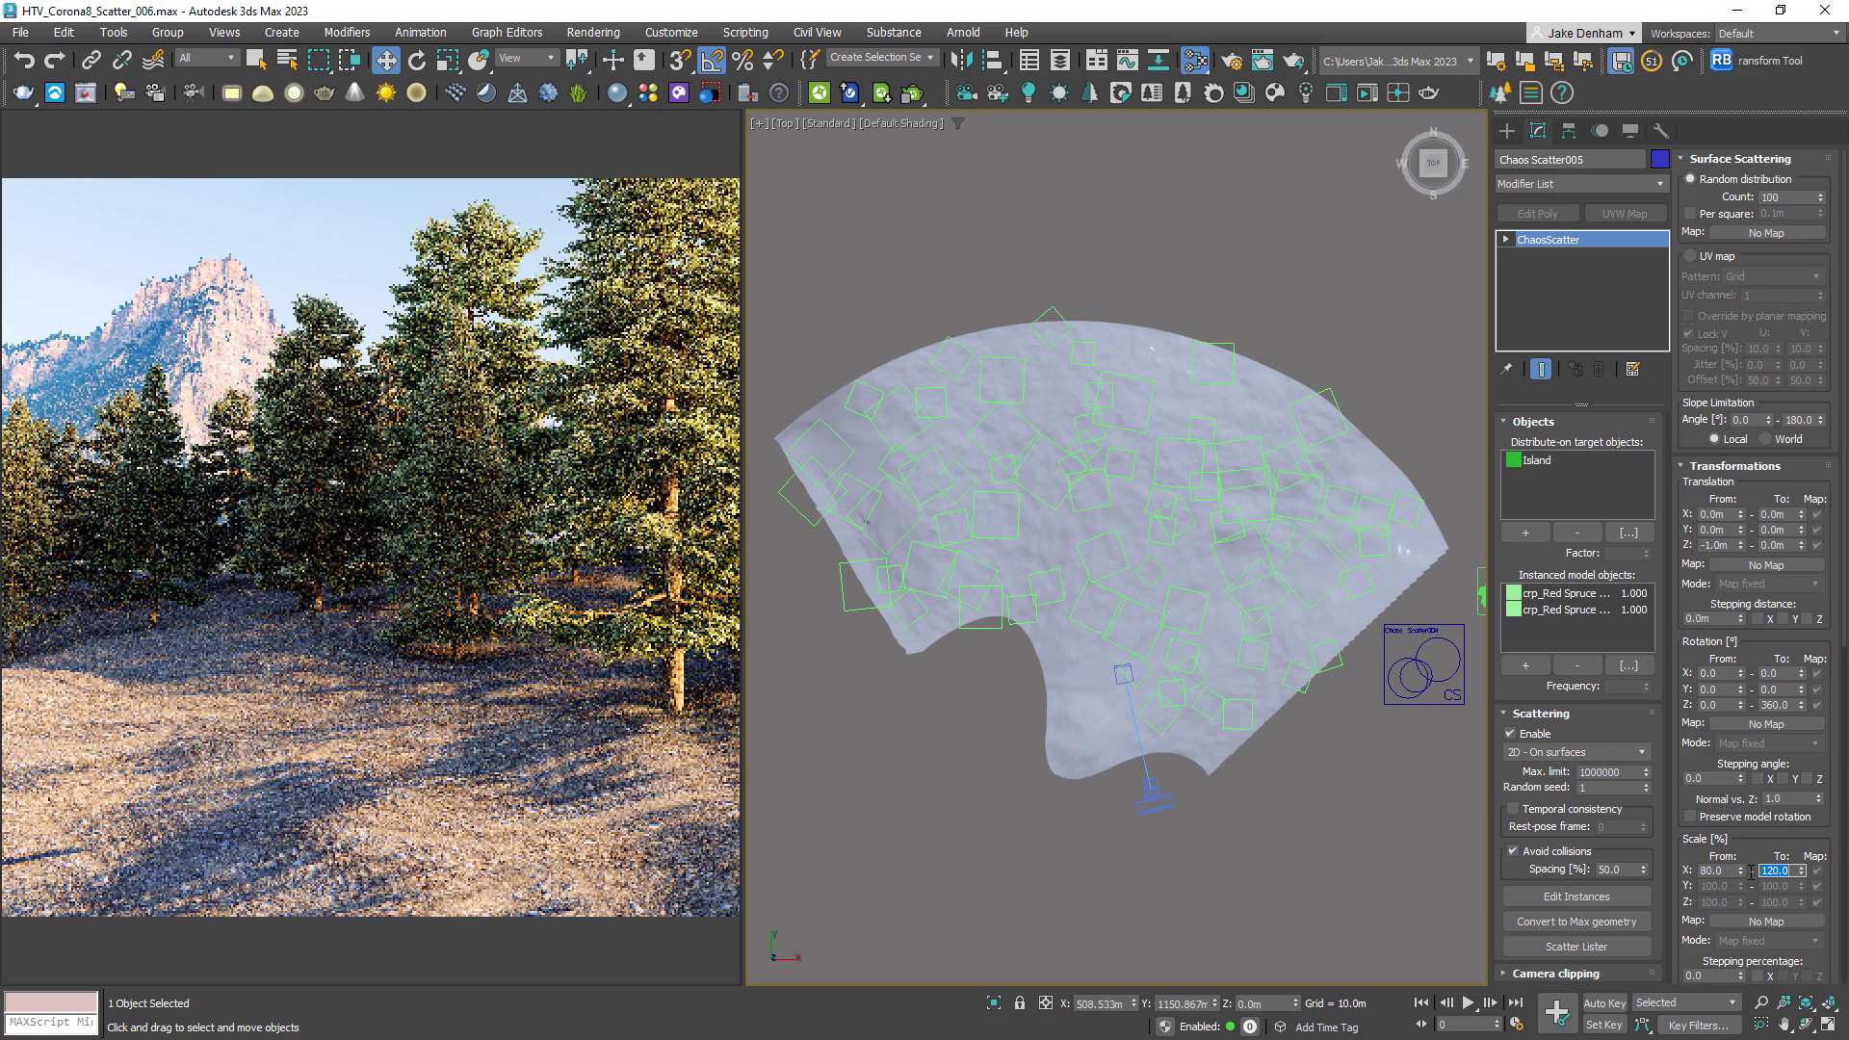
left_click(1275, 92)
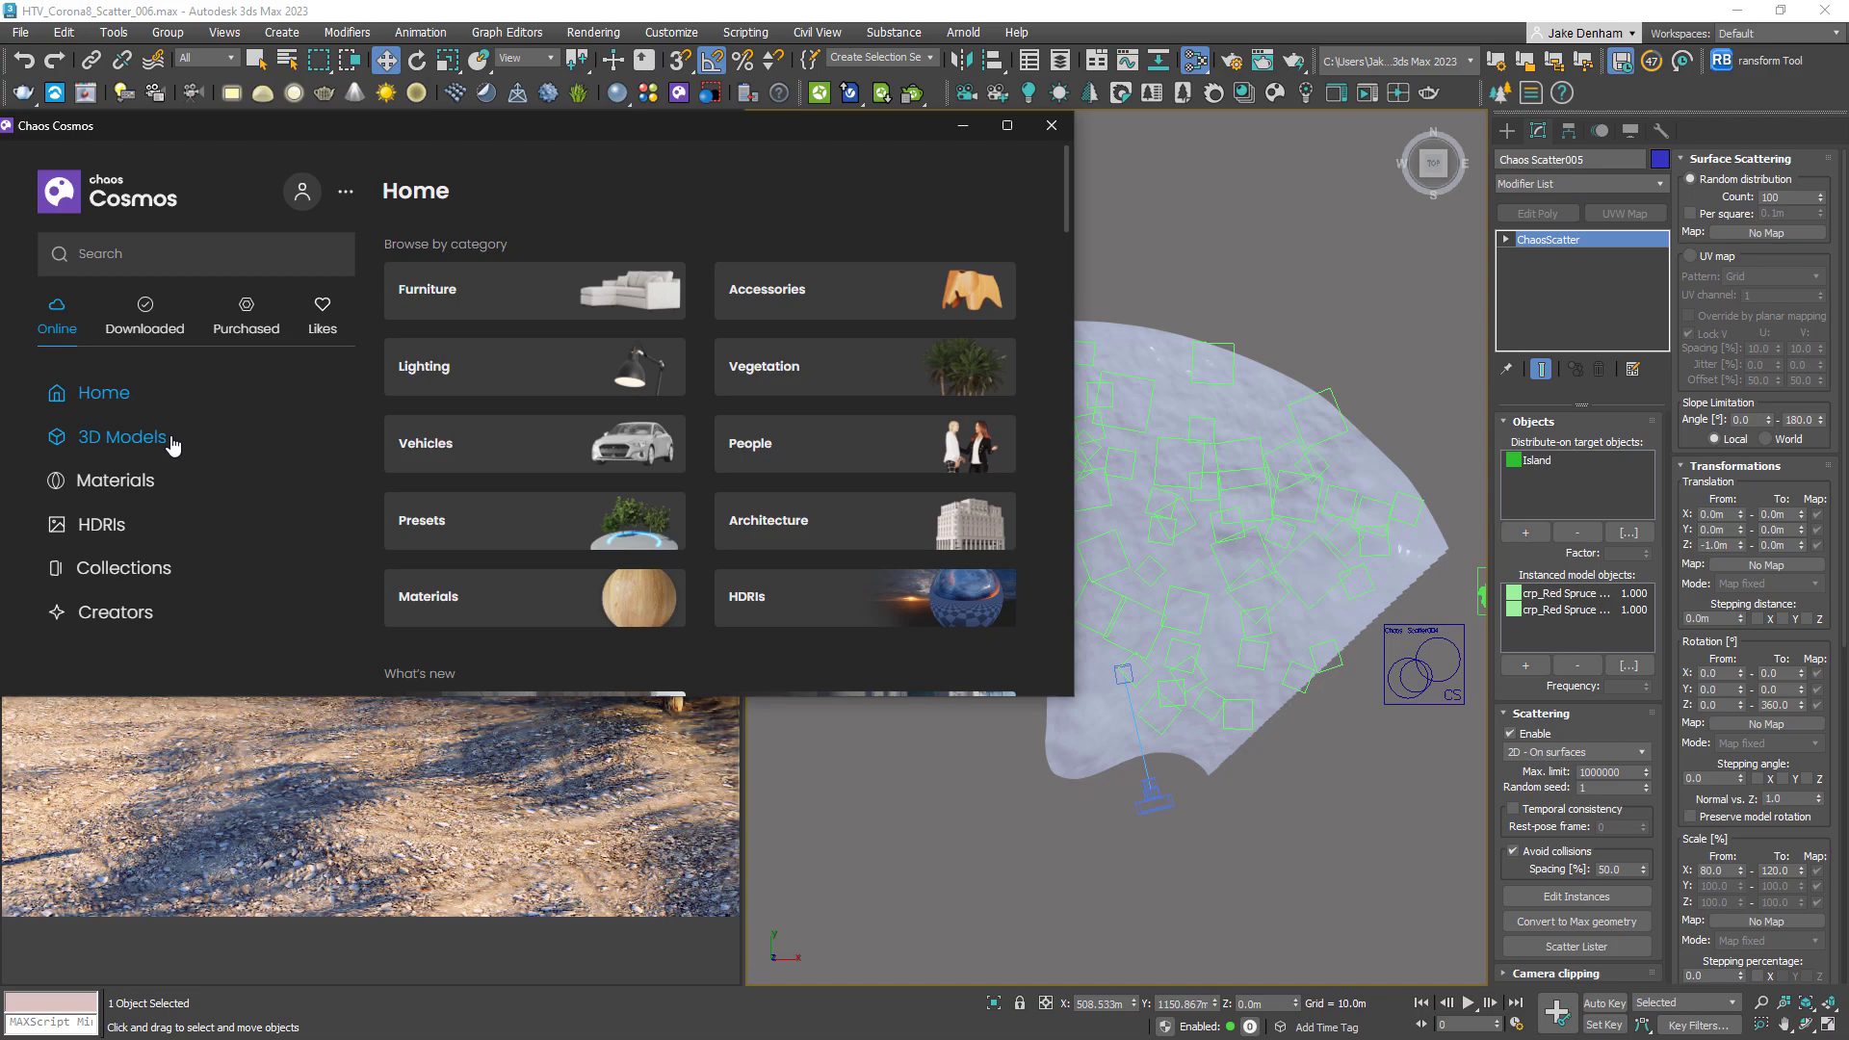
Download the Grass Wild 001 preset from 3D Models > Presets
left_click(122, 436)
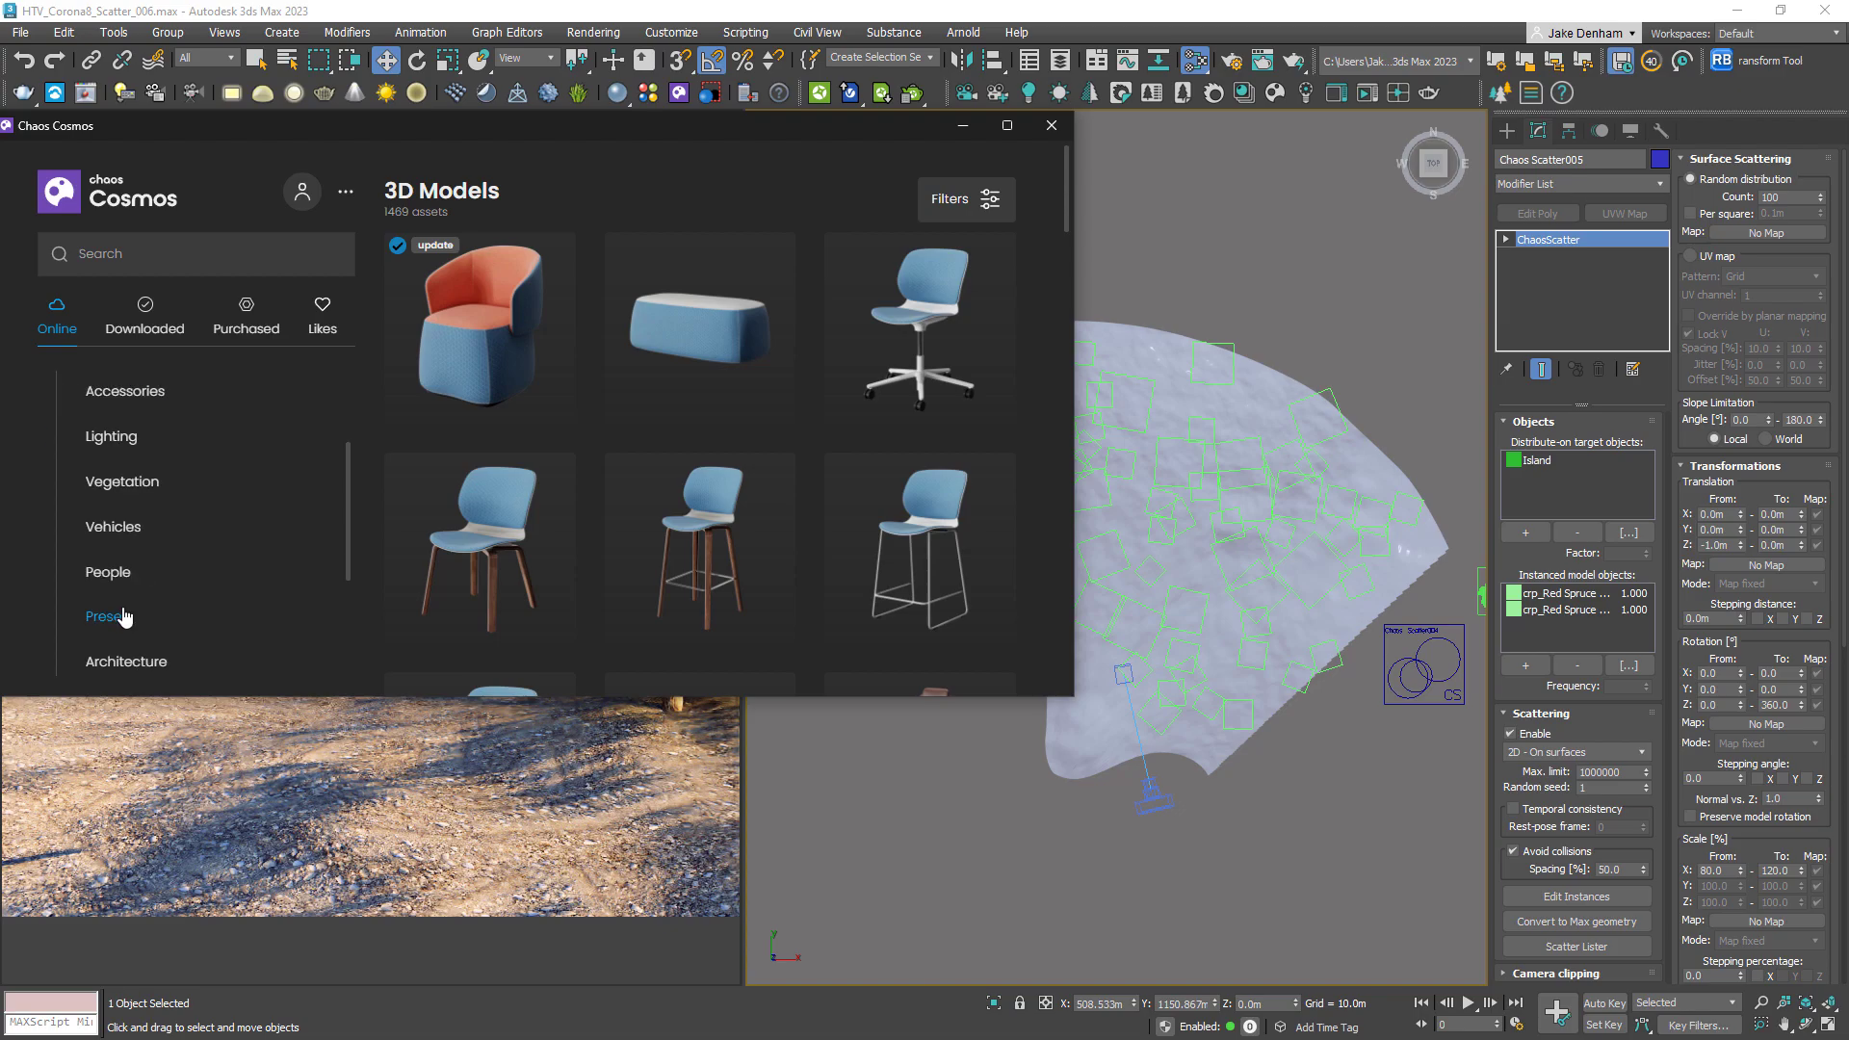
left_click(109, 616)
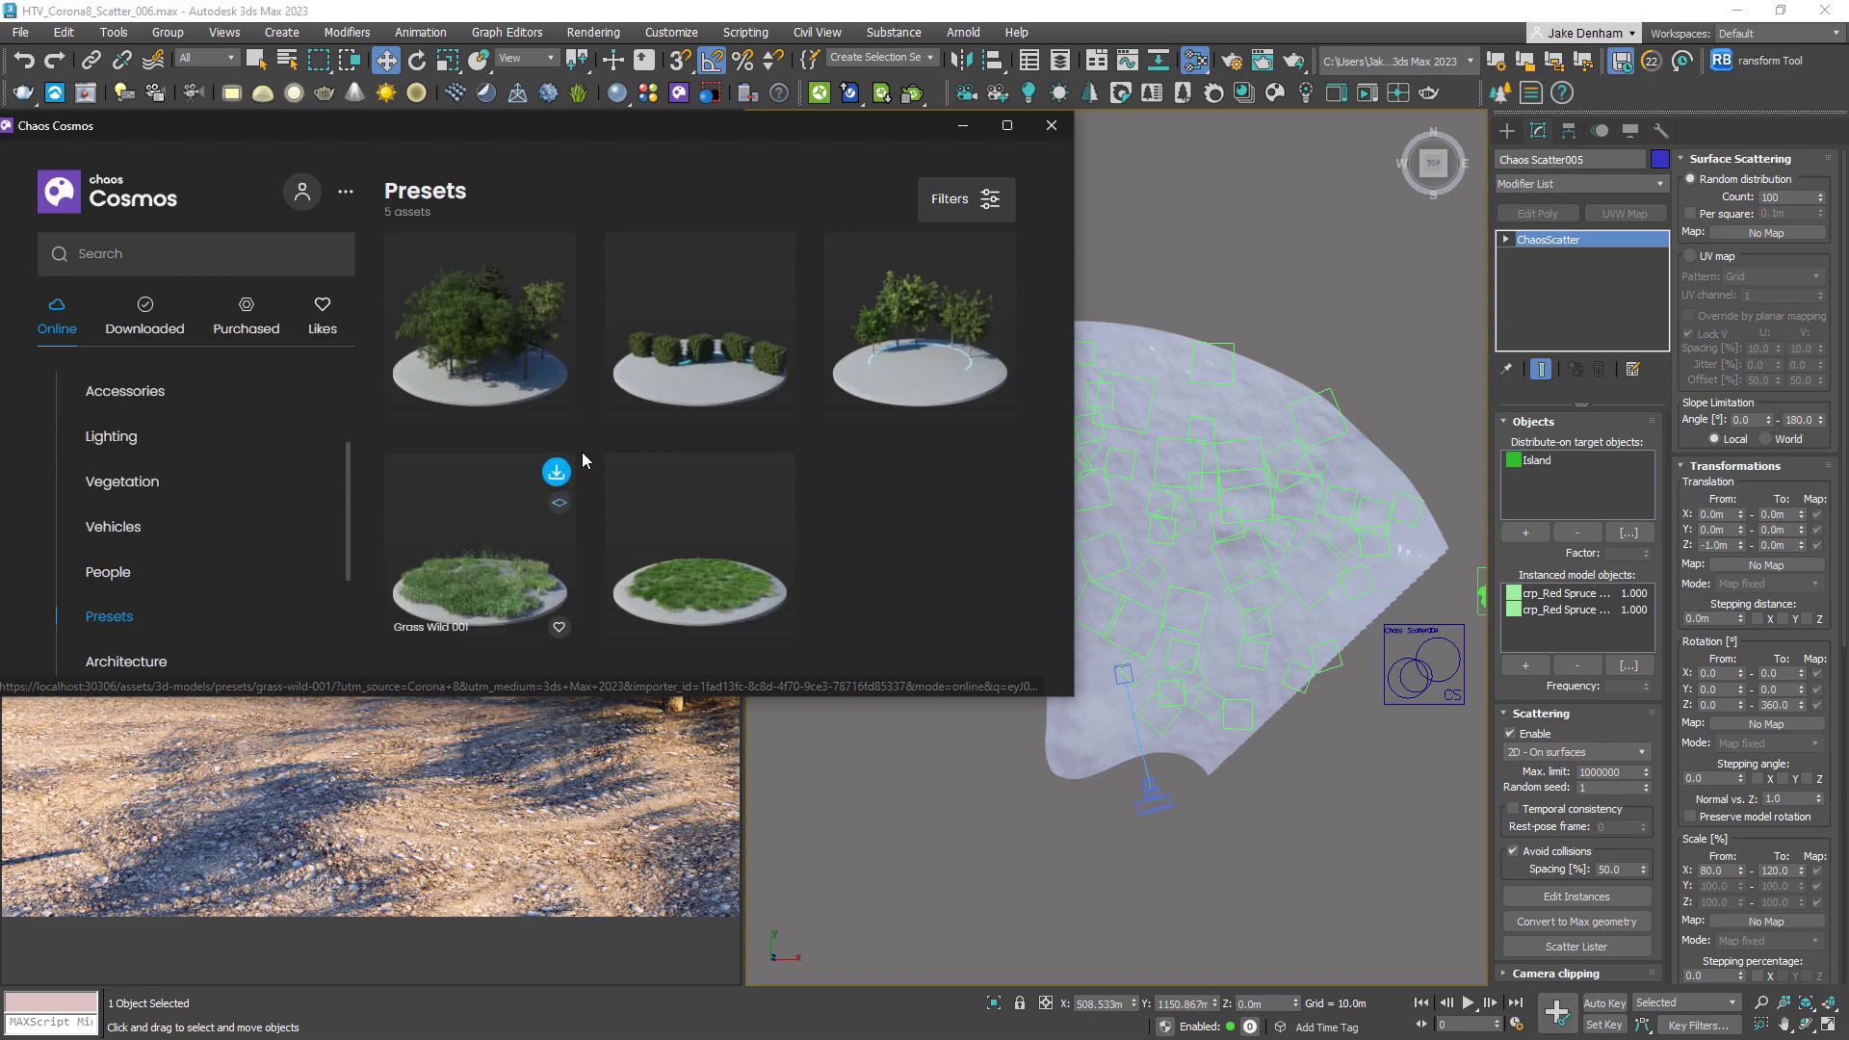
left_click(555, 472)
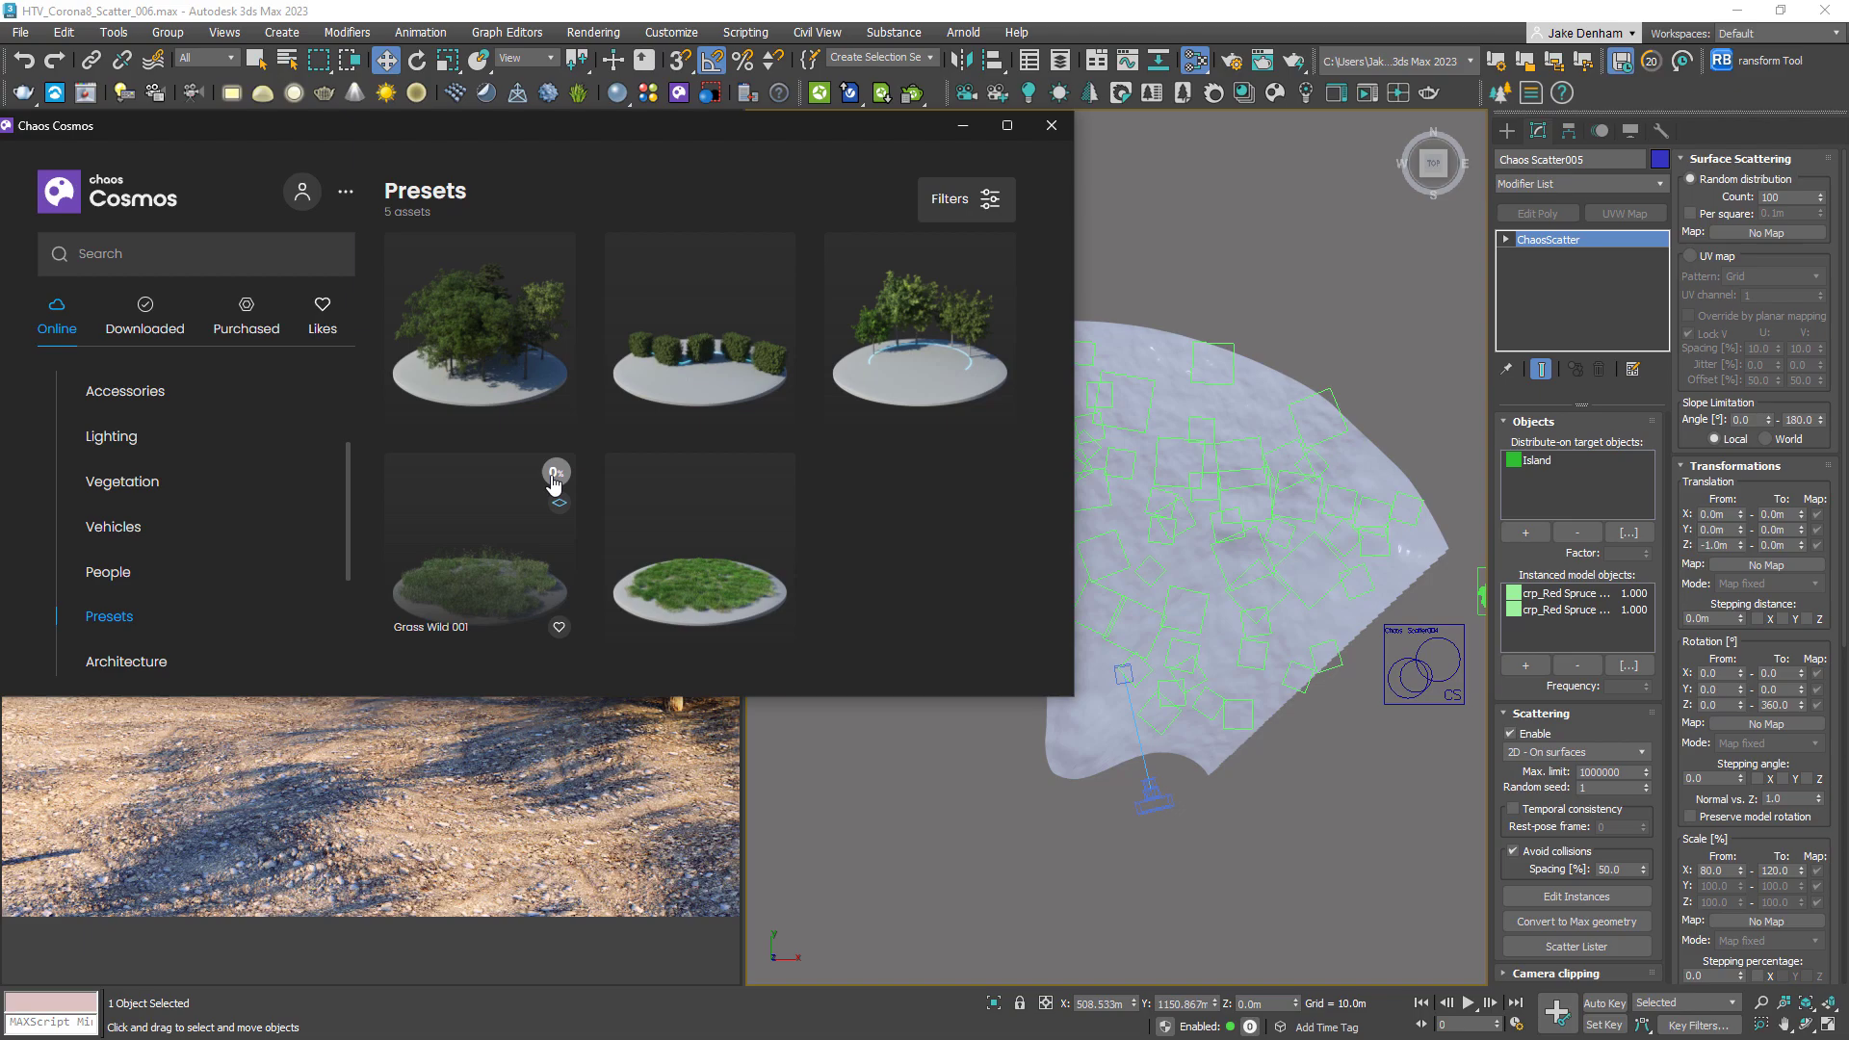
left_click(556, 473)
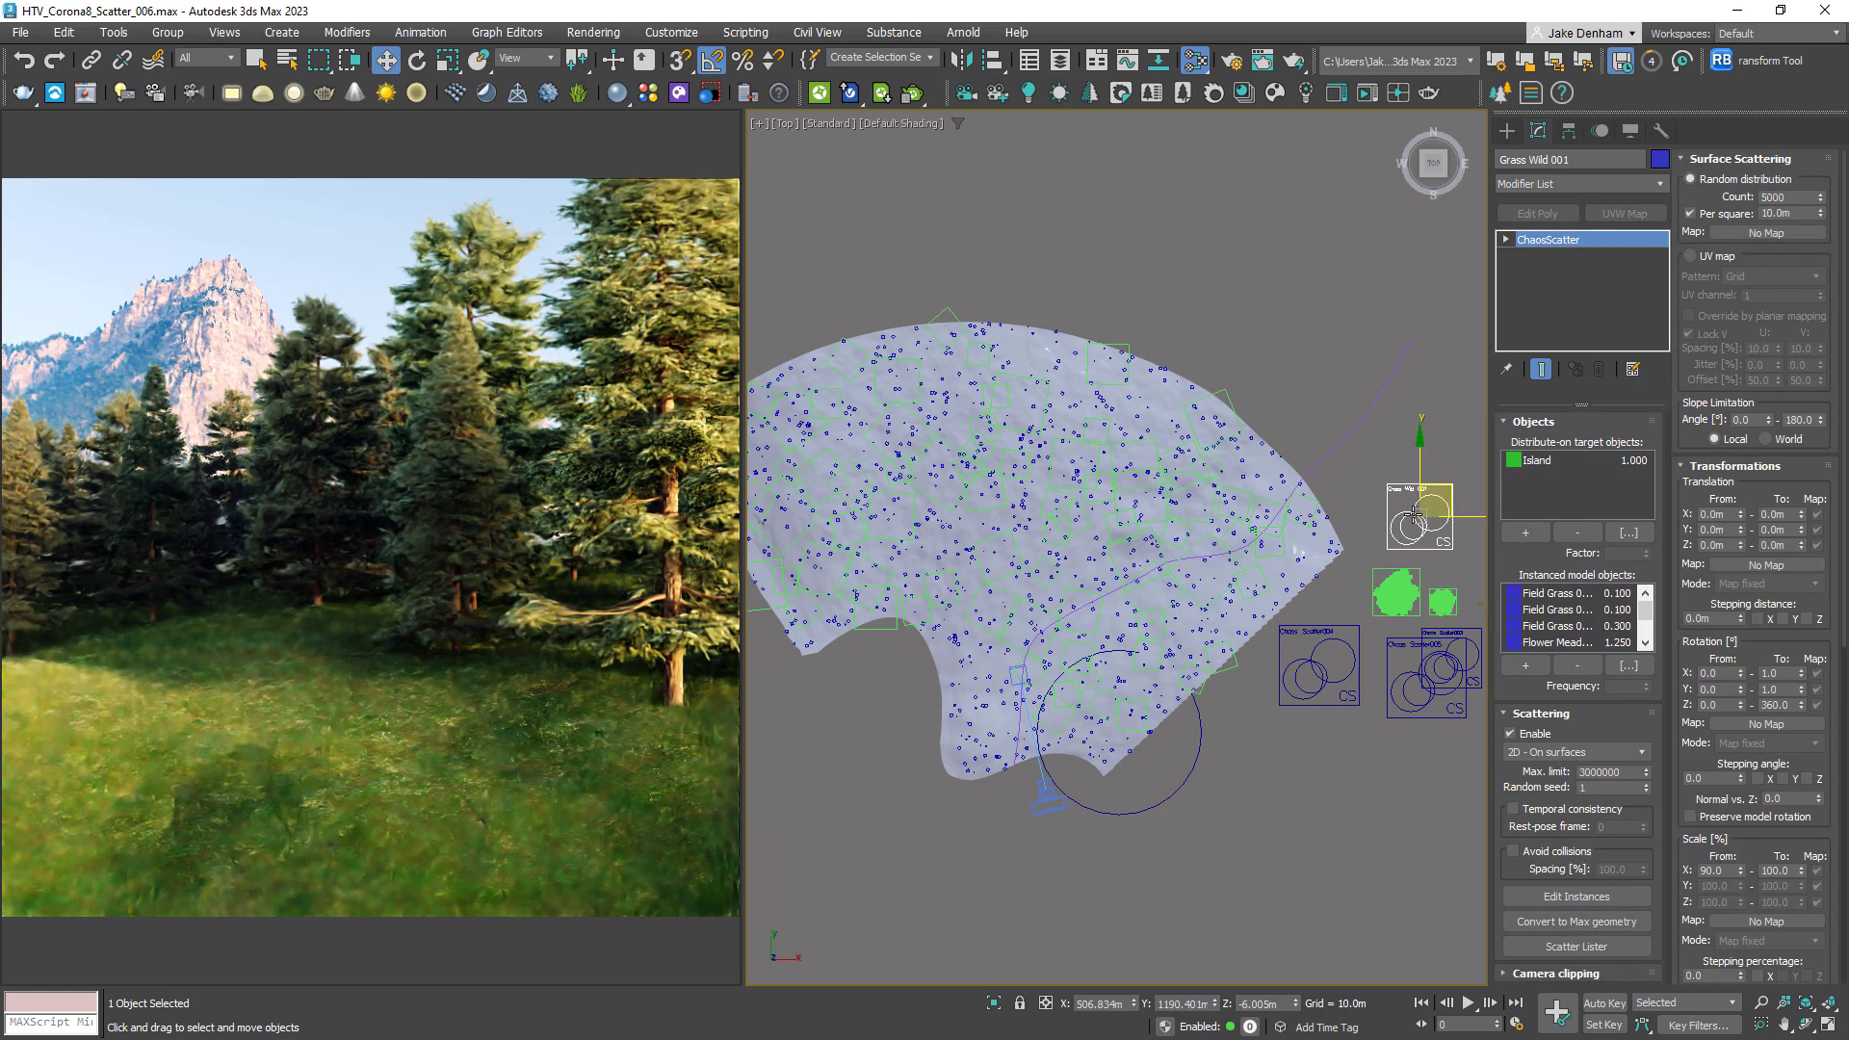
Assign Island as the target surface of the imported Grass Wild 001 scatter
left_click(1682, 465)
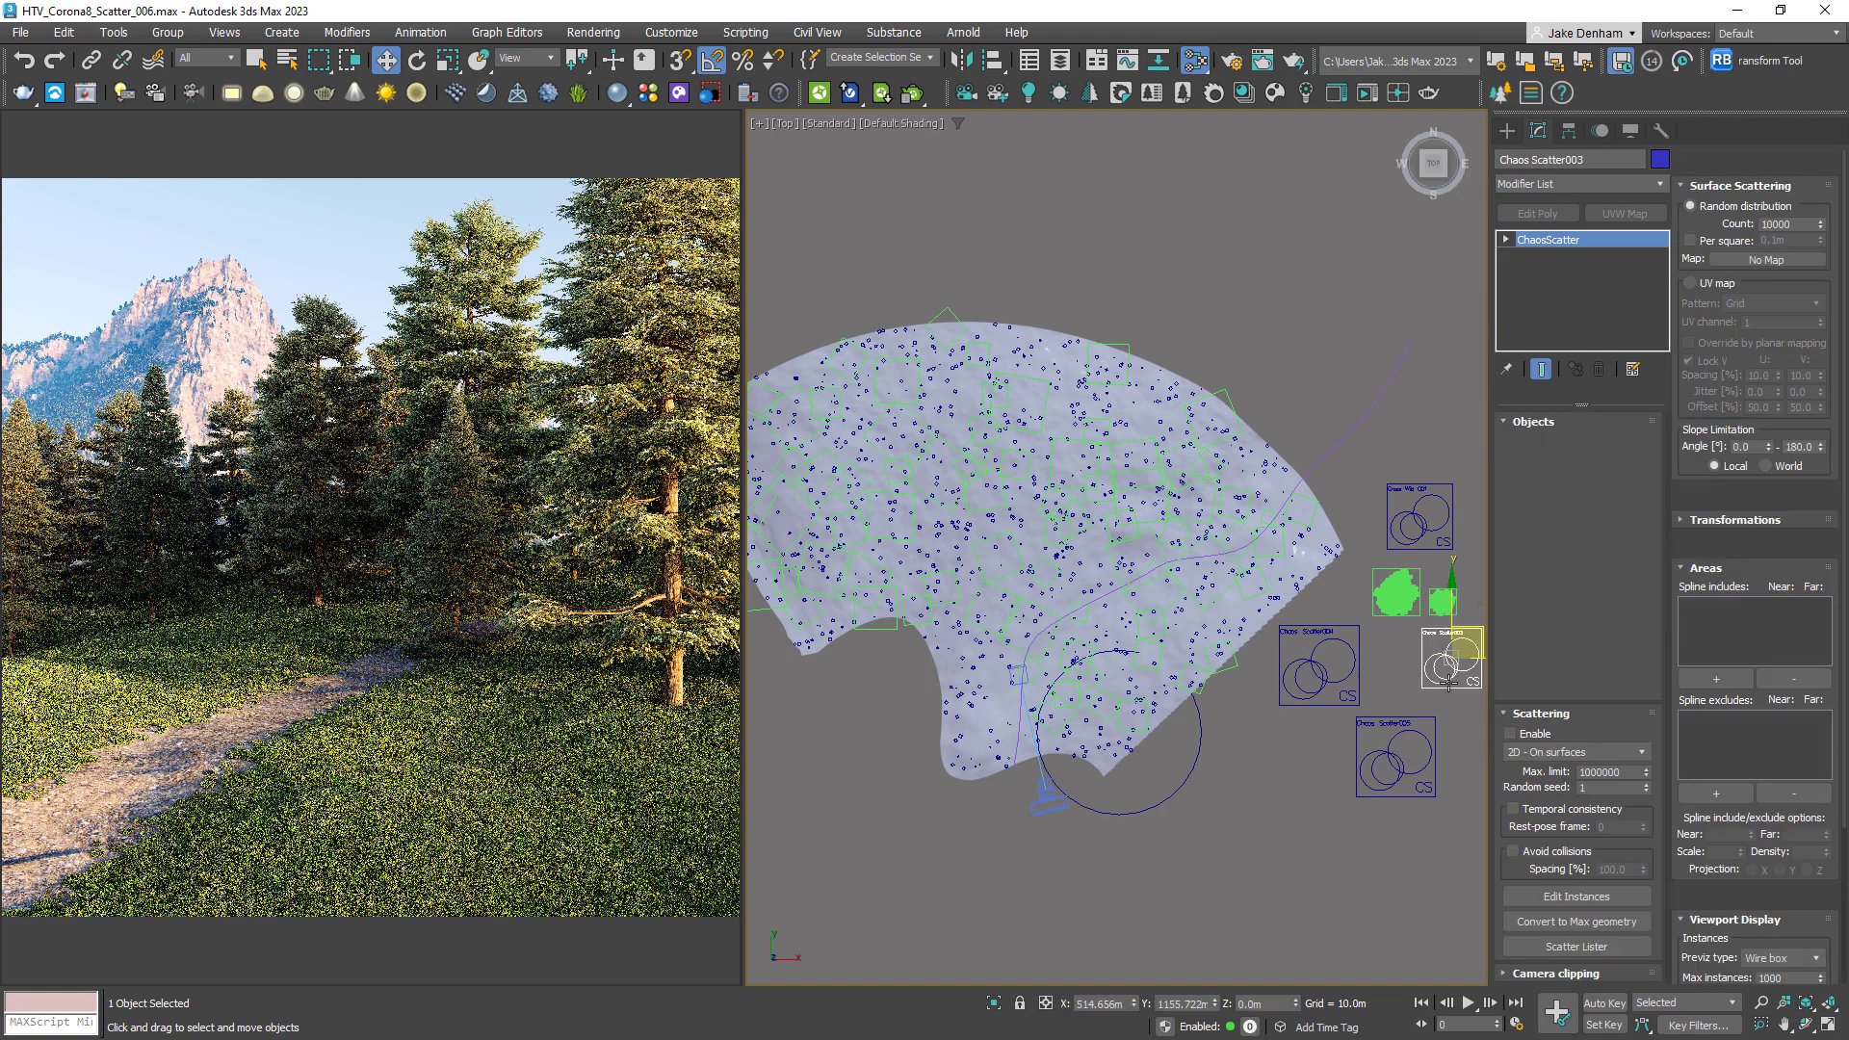
Enable the Sow Thistles scatter and add a spline include to limit the flowers
left_click(1531, 421)
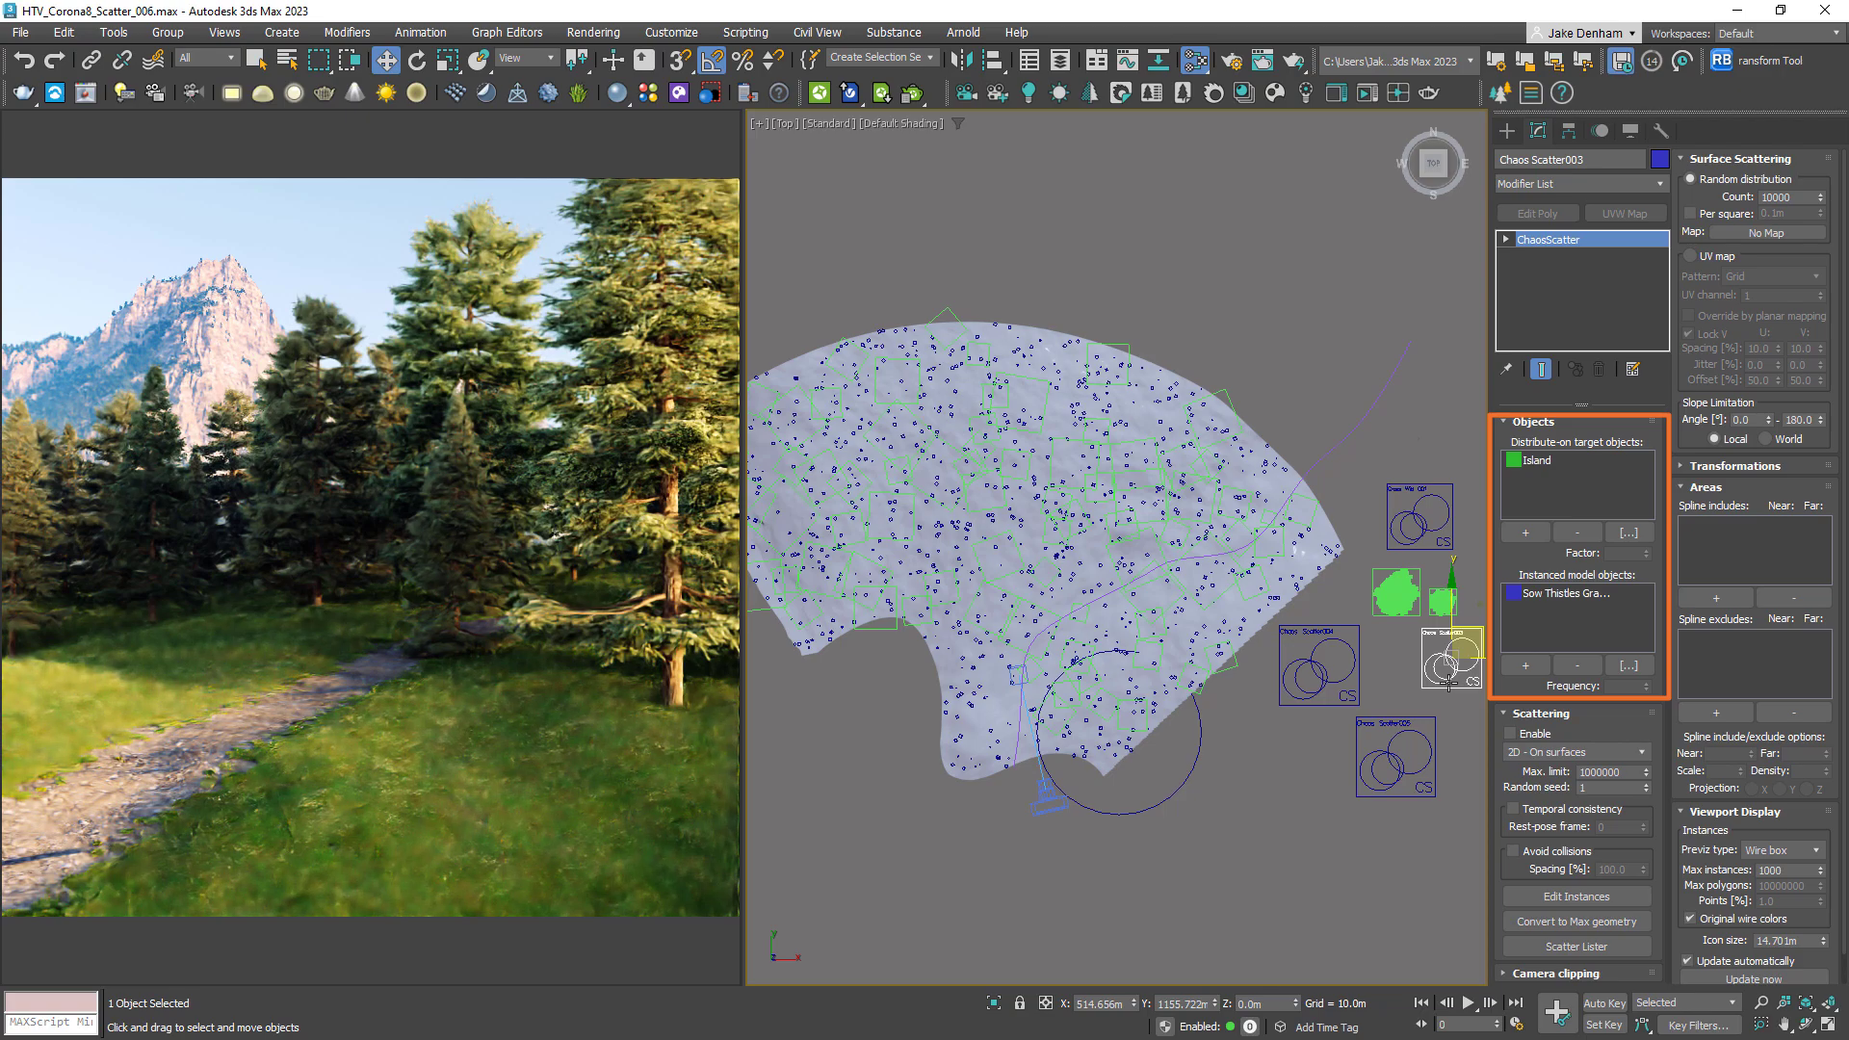
left_click(1512, 733)
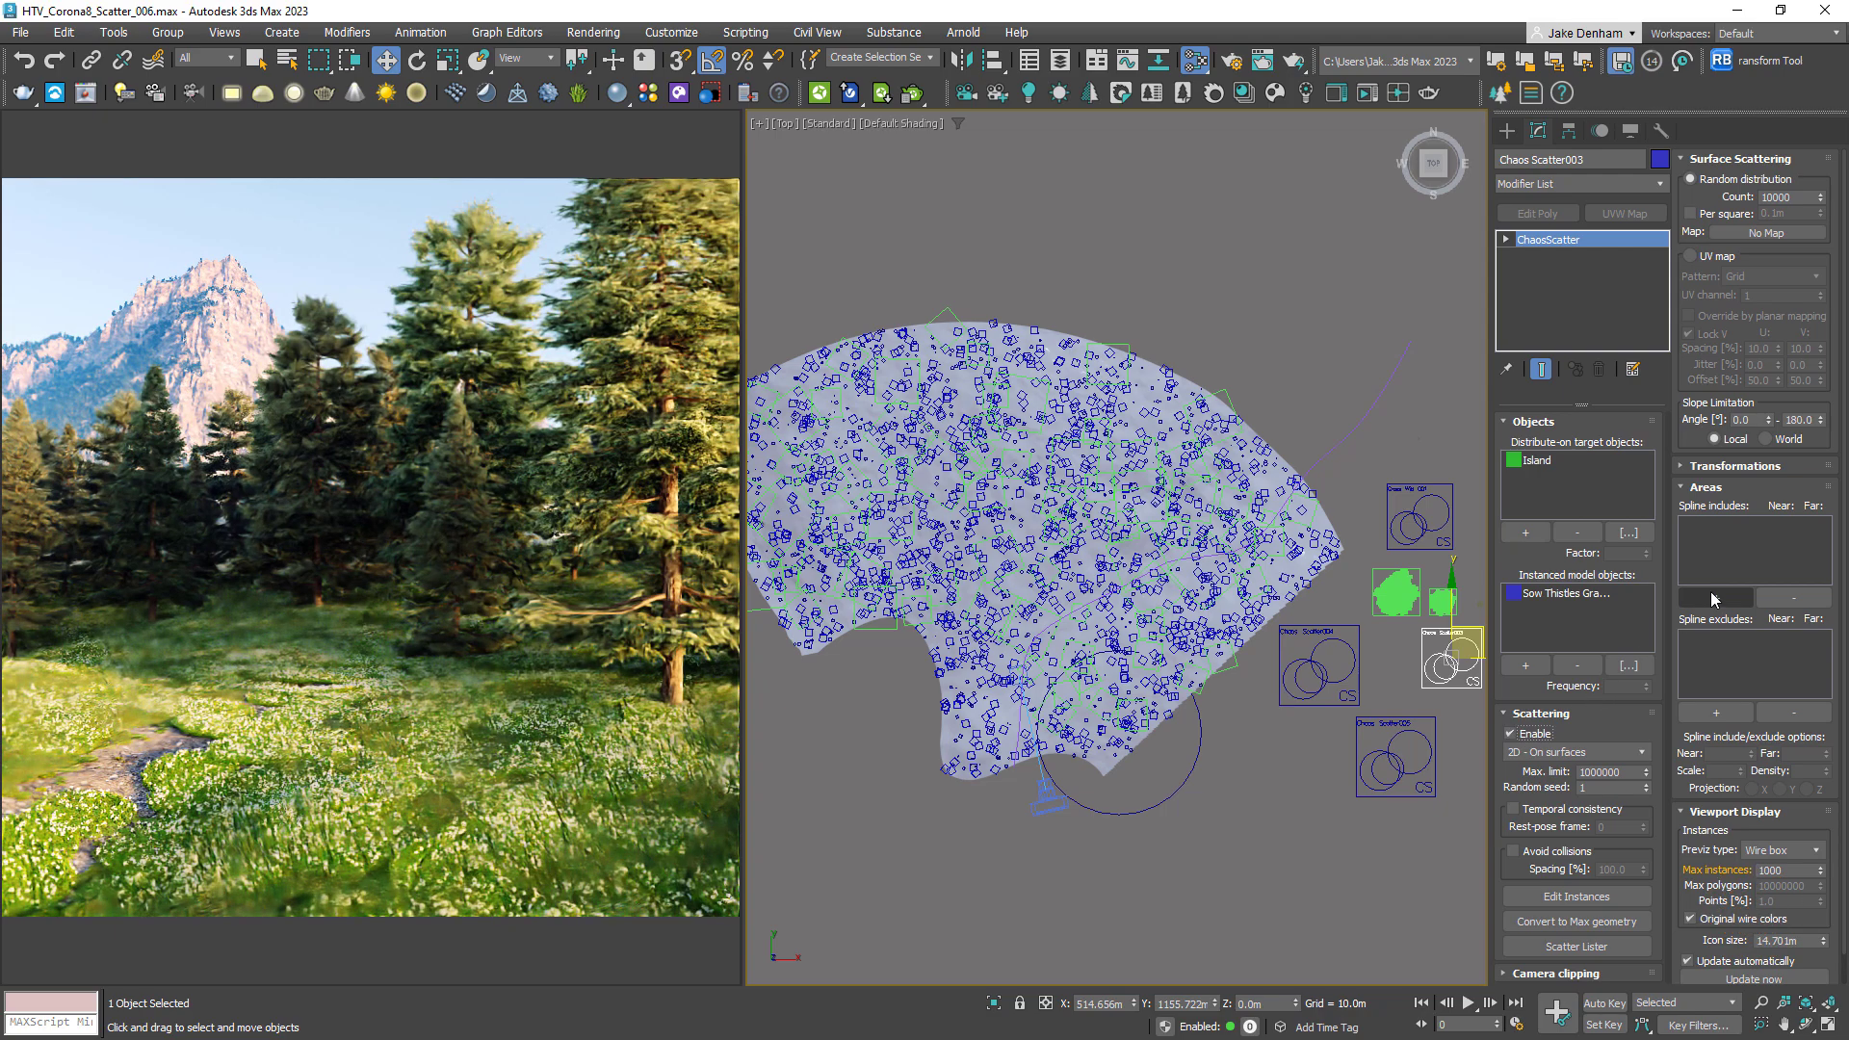
left_click(1715, 596)
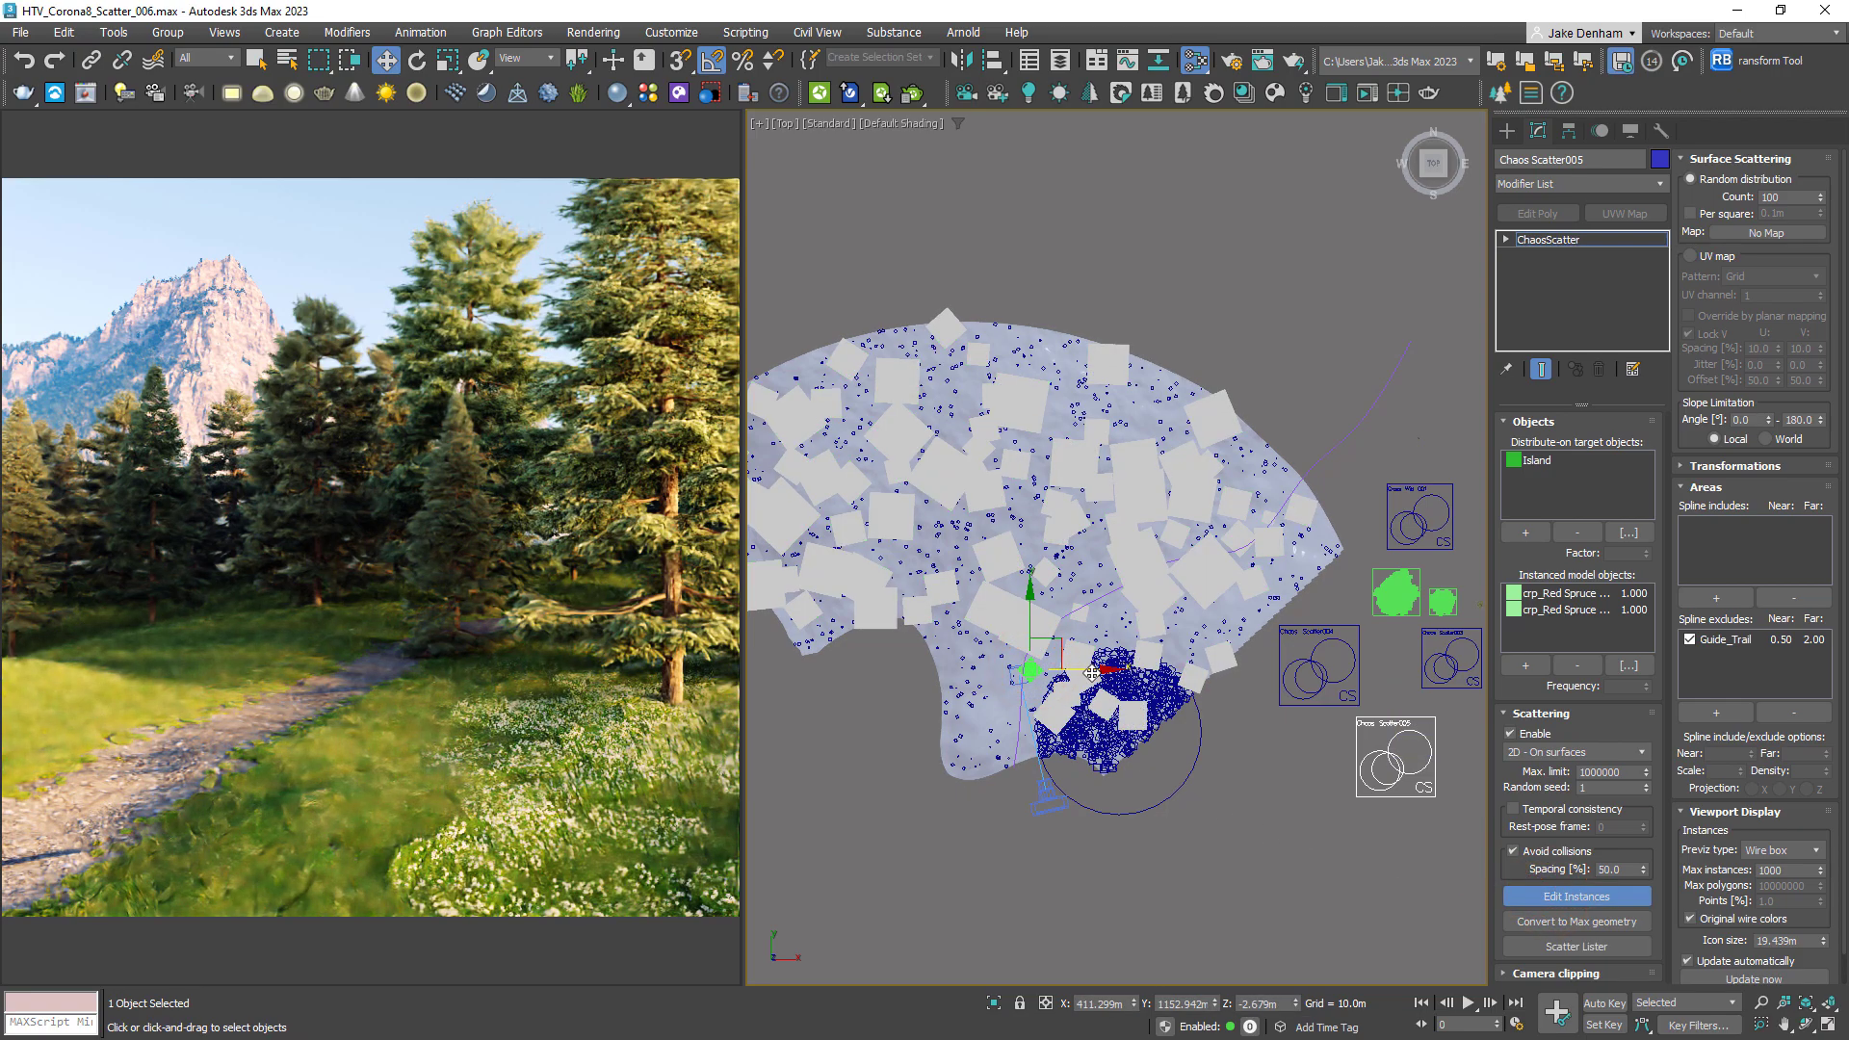
Exclude the Guide_Trail spline from the spruce scatter and collapse its Objects rollout
left_click_drag(1097, 672, 1038, 672)
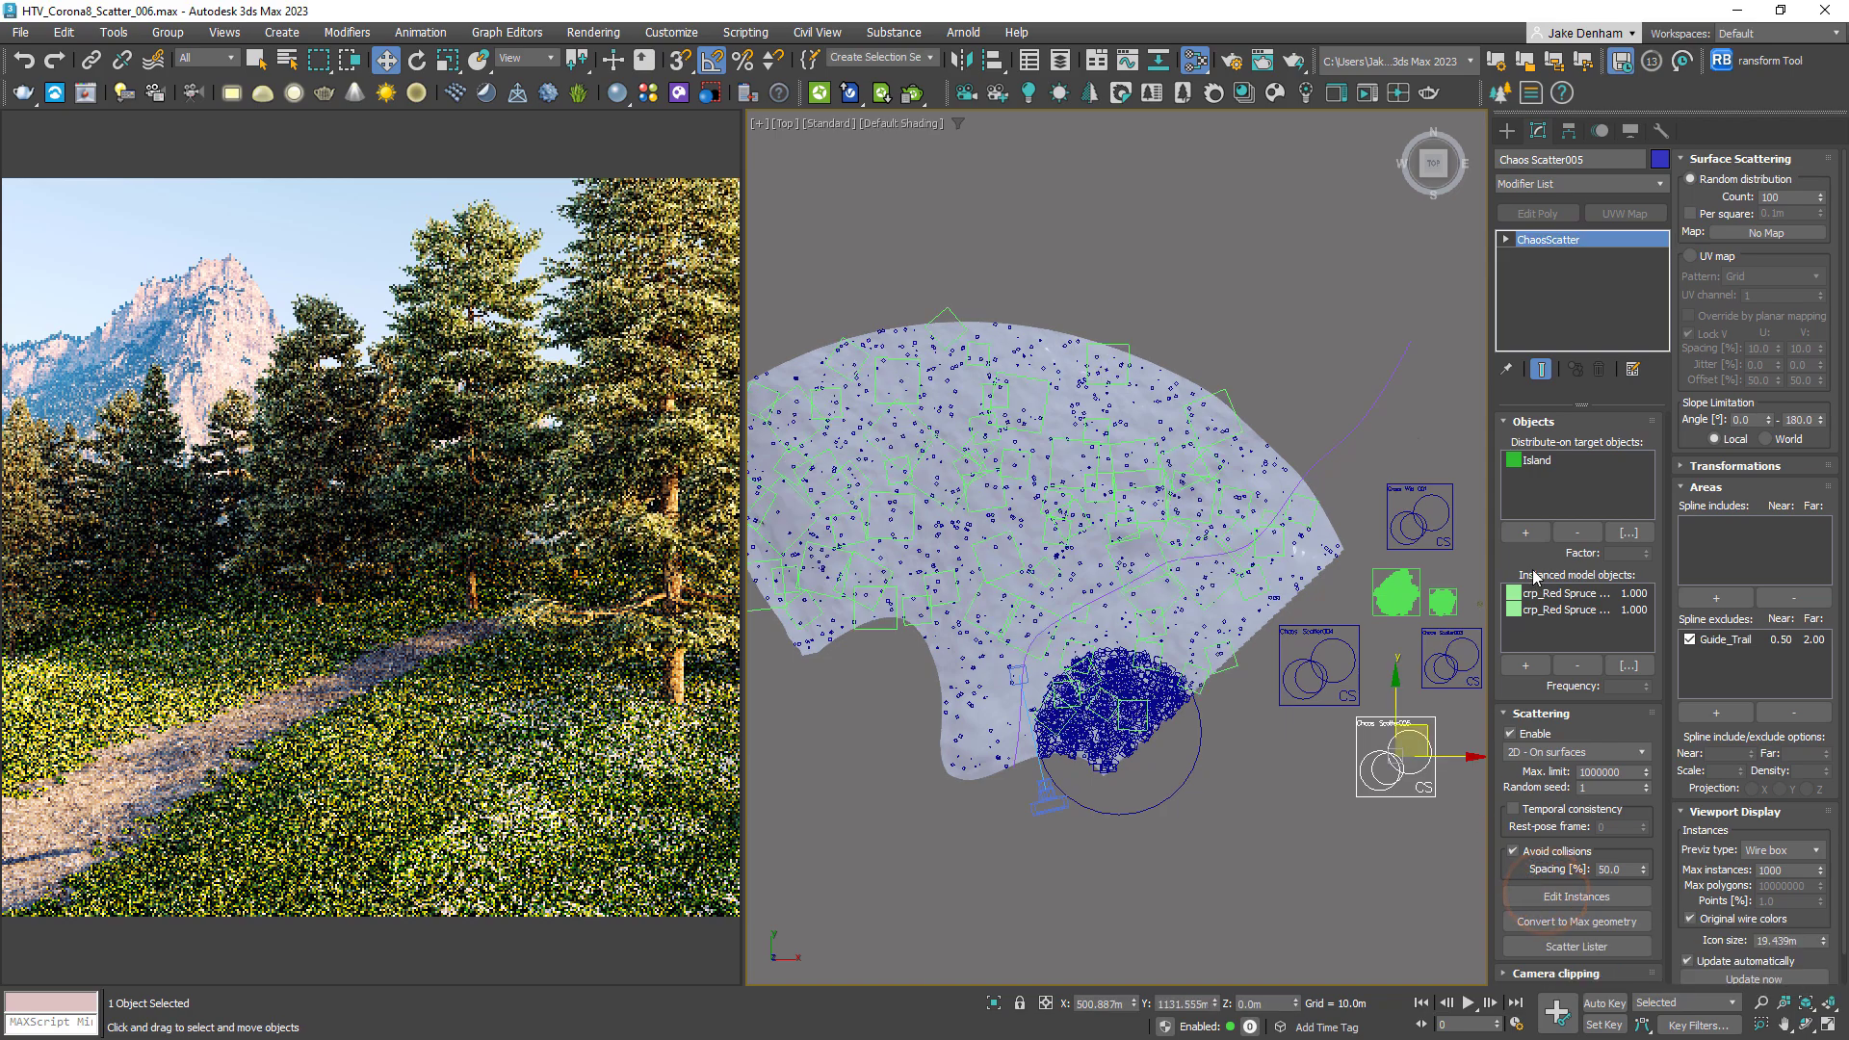
left_click(1506, 421)
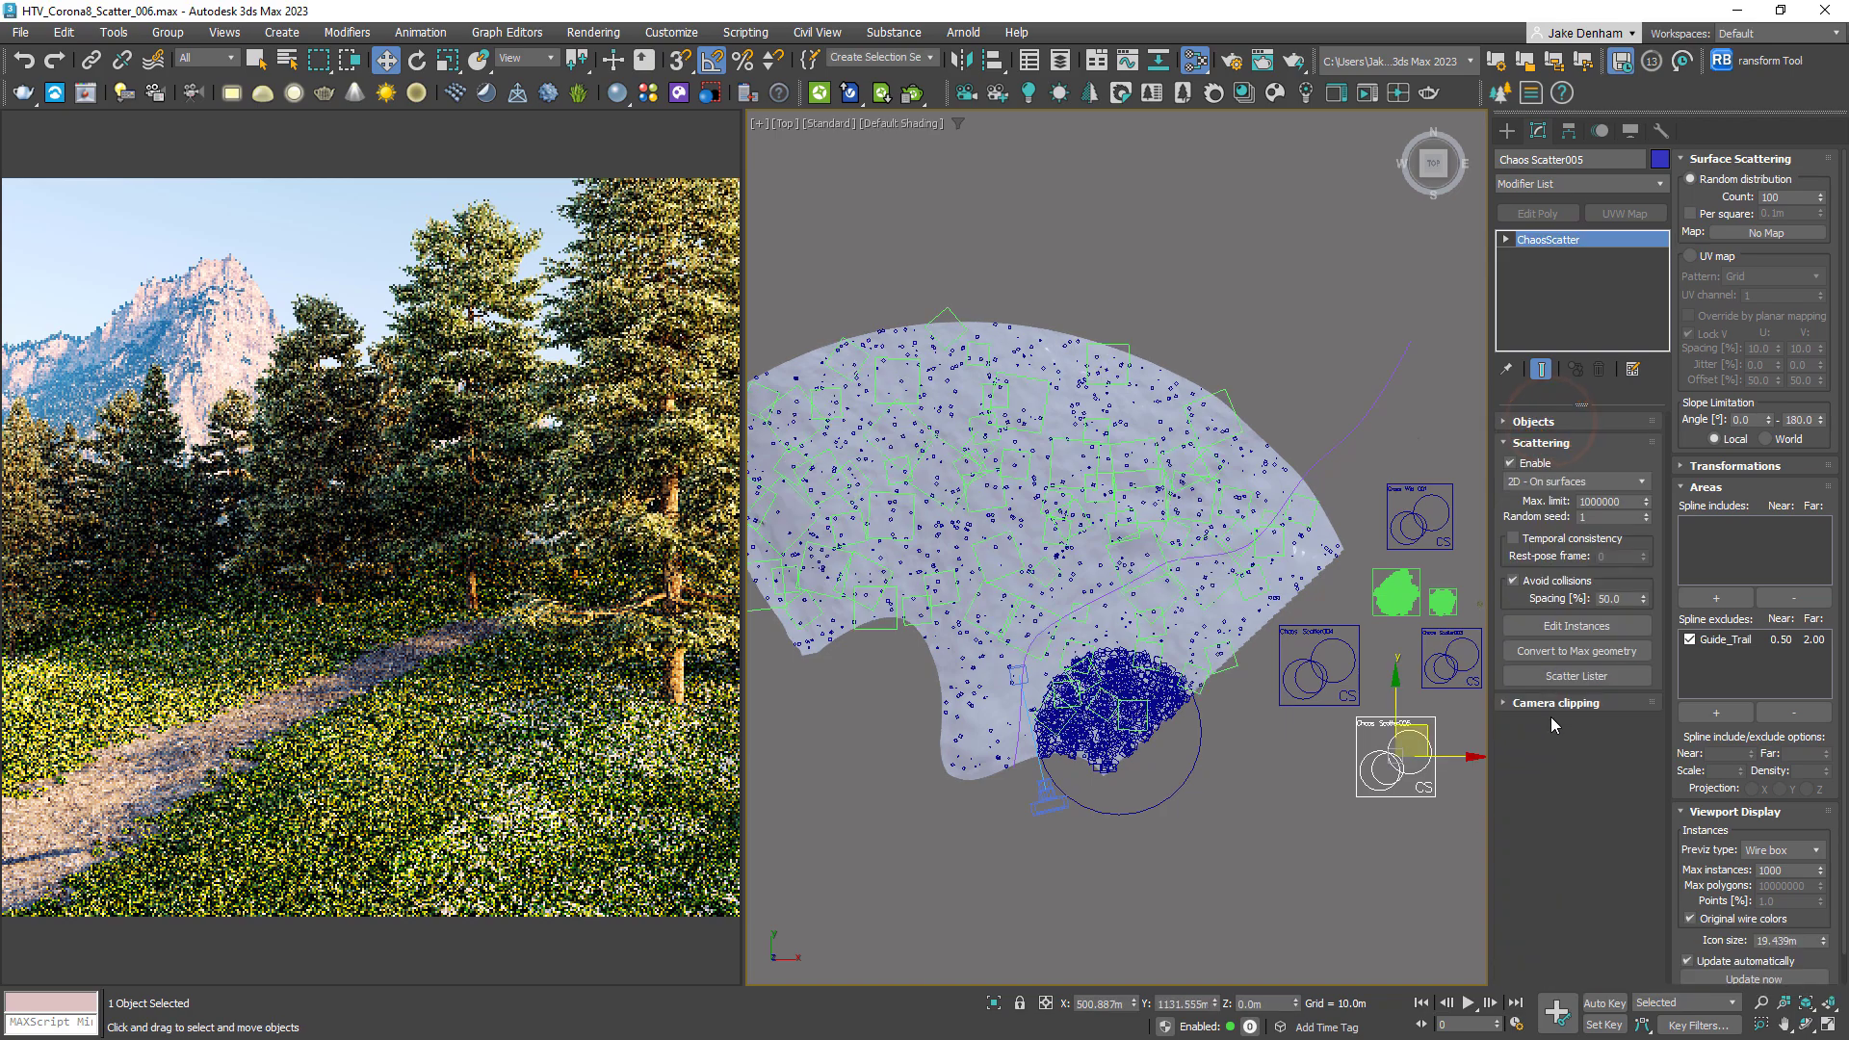
Enable Camera clipping so trees scatter only where the camera sees
left_click(1555, 702)
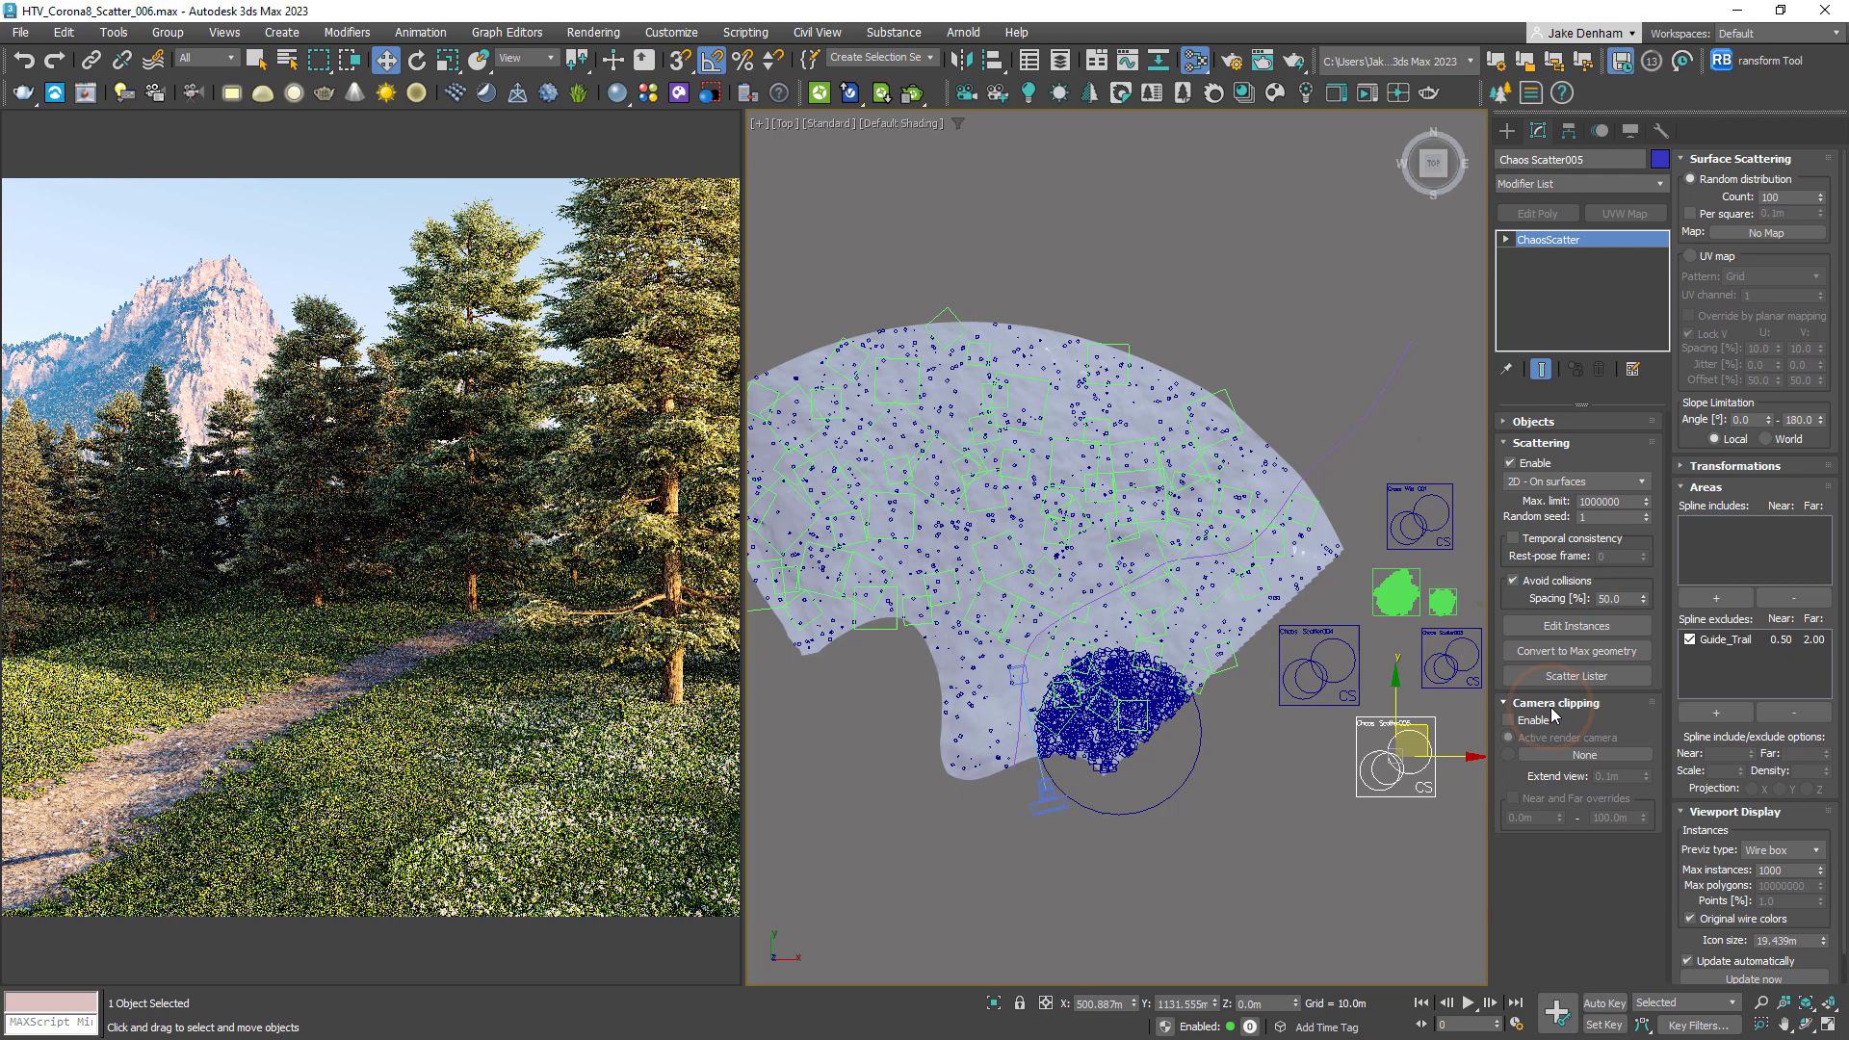
left_click(1509, 719)
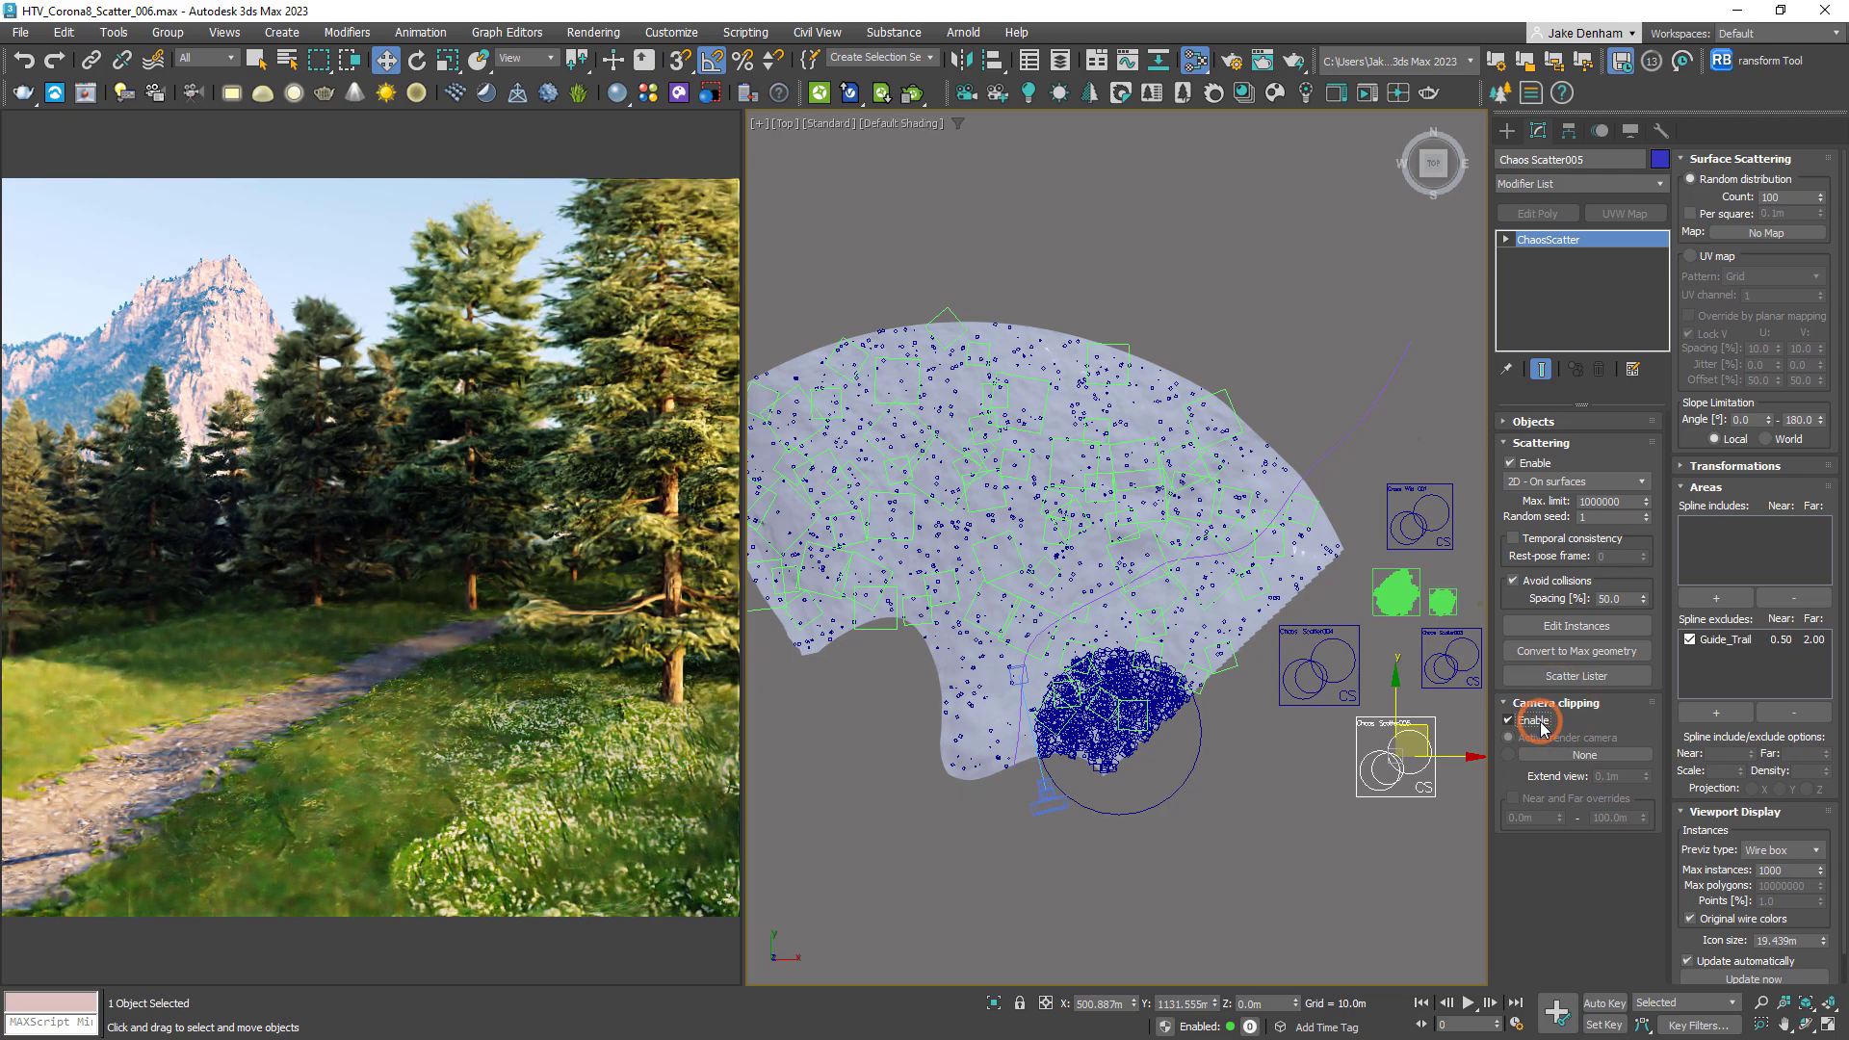
left_click(1509, 719)
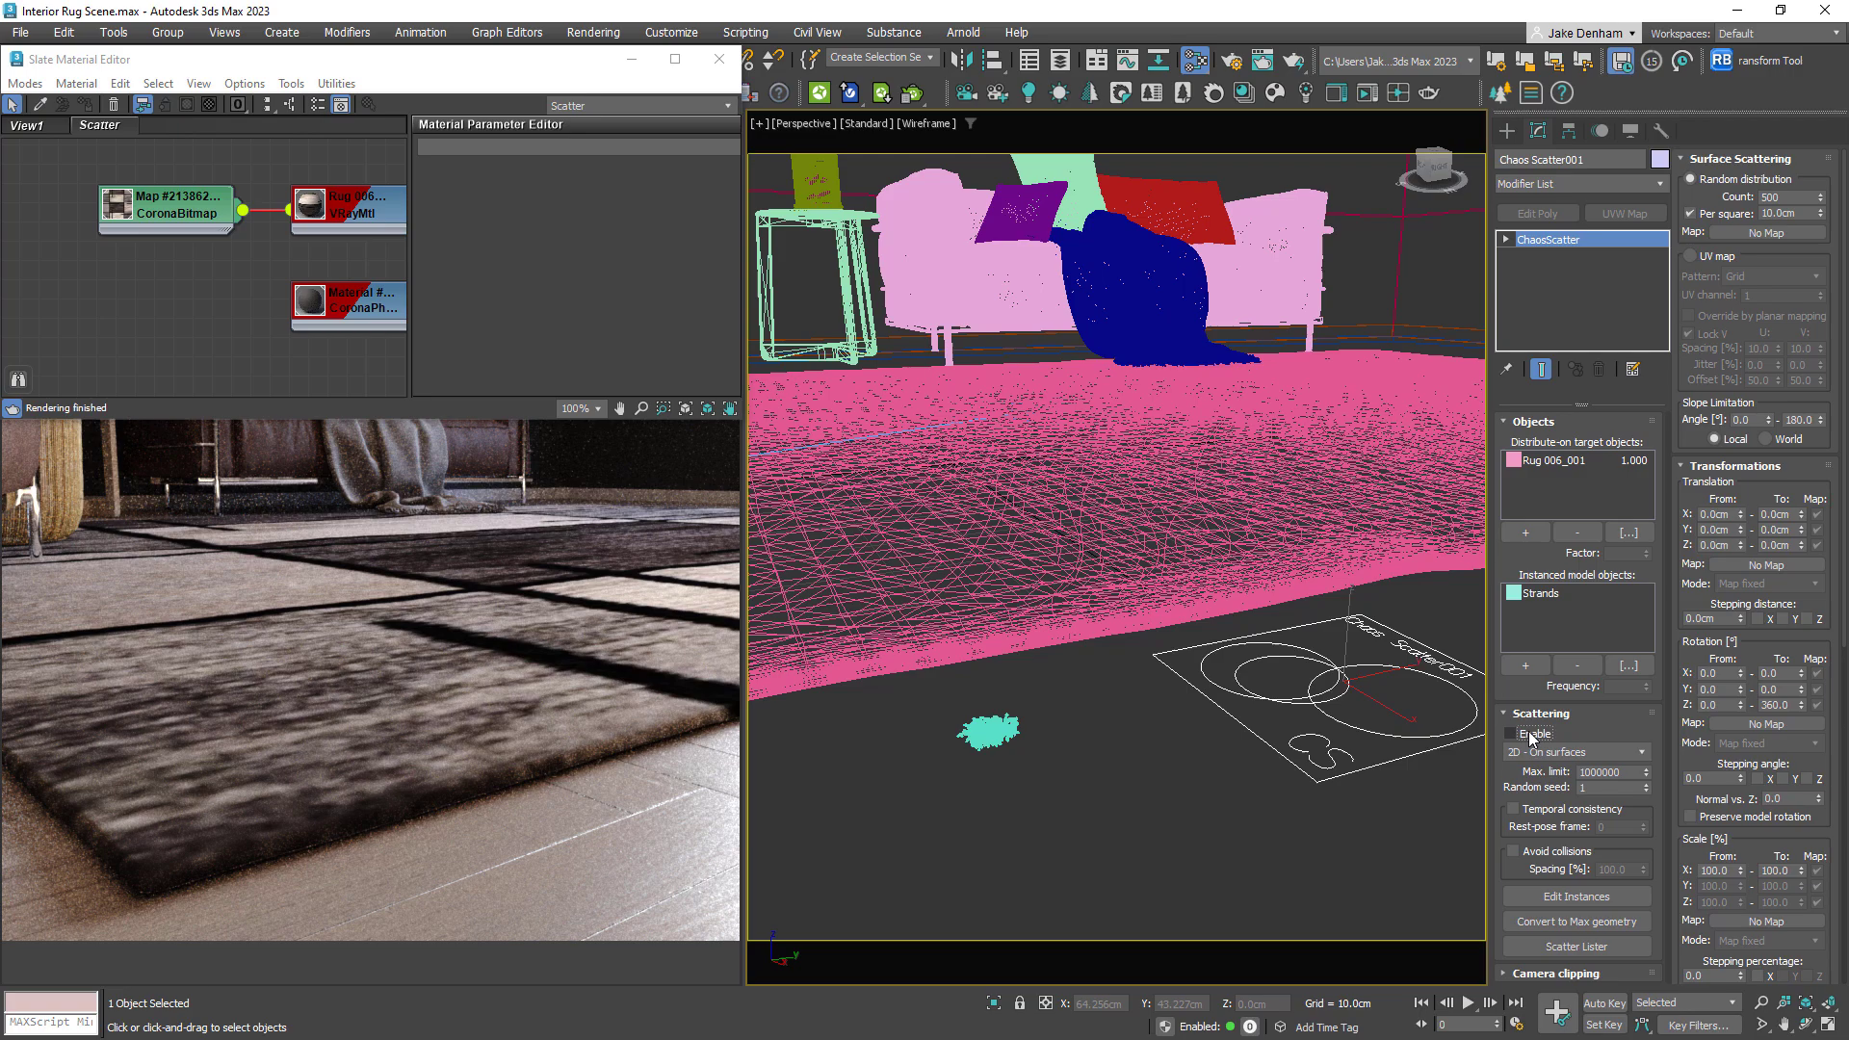
Enable scattering of strands over the rug and wire a ChaosScatterSurfaceColor map into the material's Base color
left_click(1509, 734)
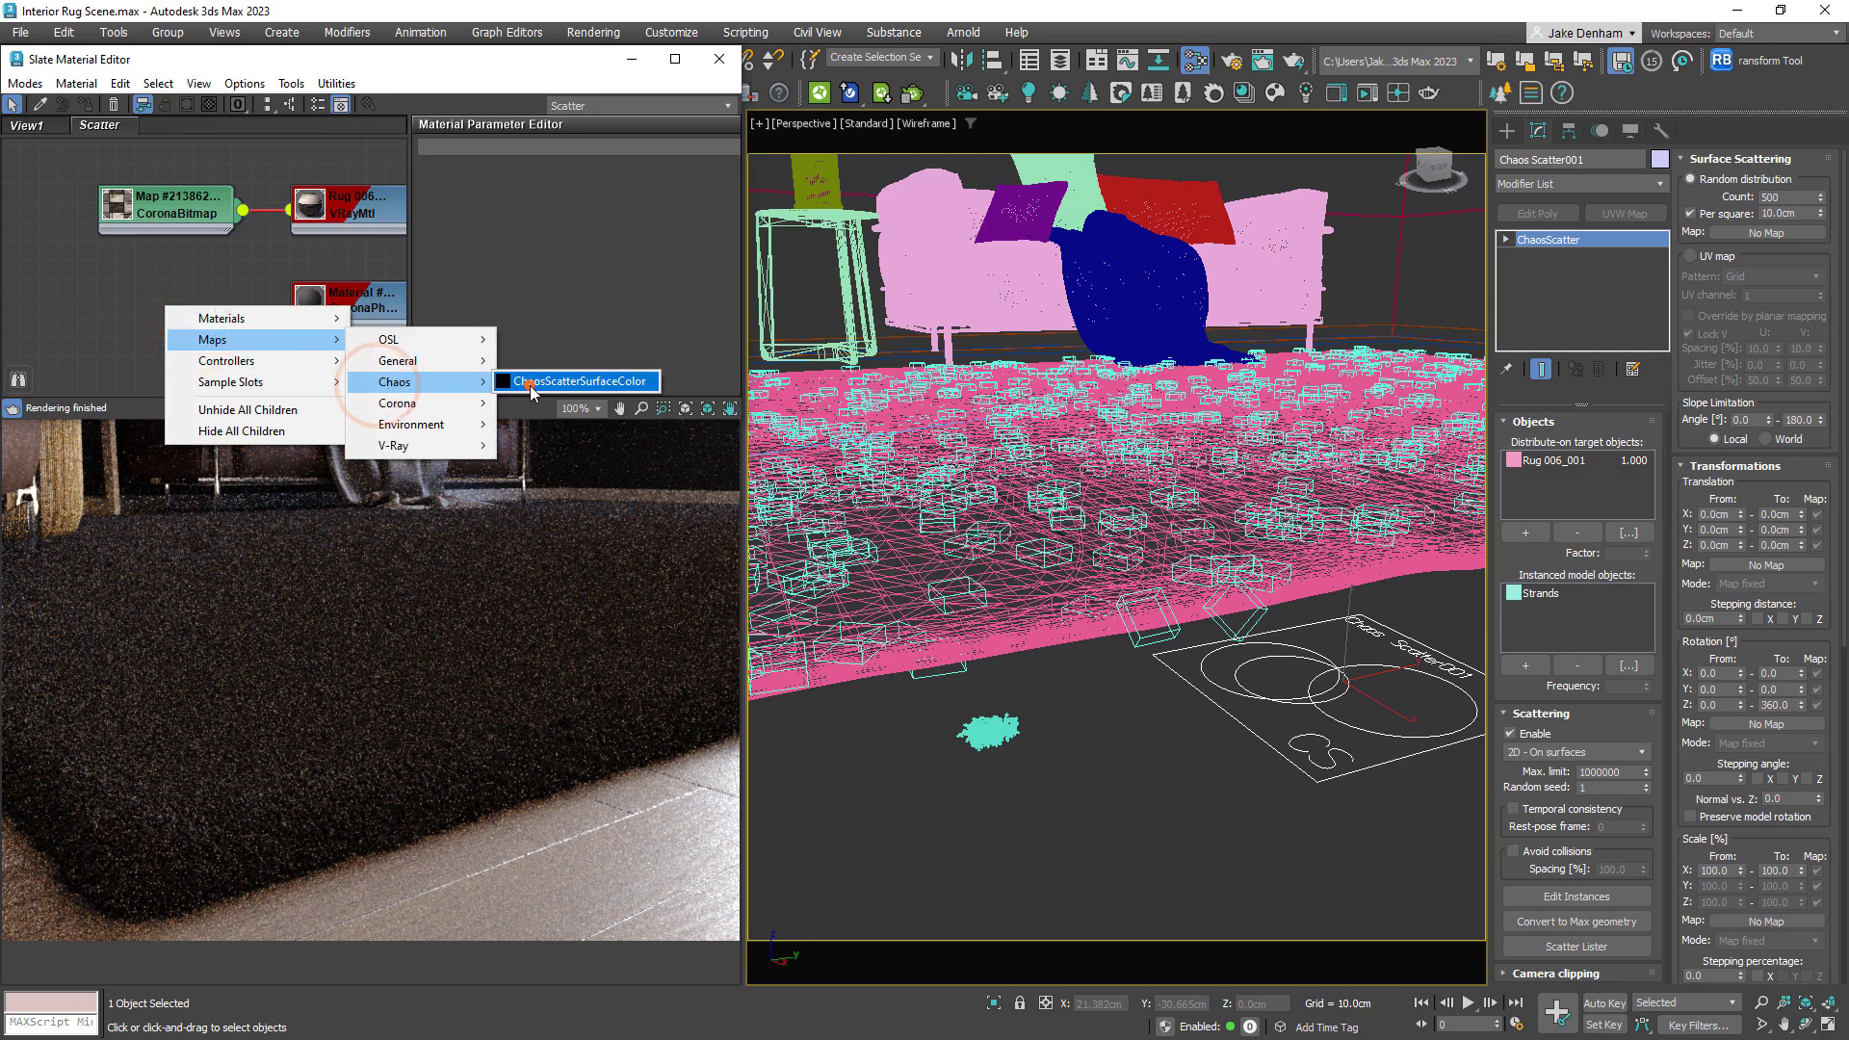
left_click(576, 380)
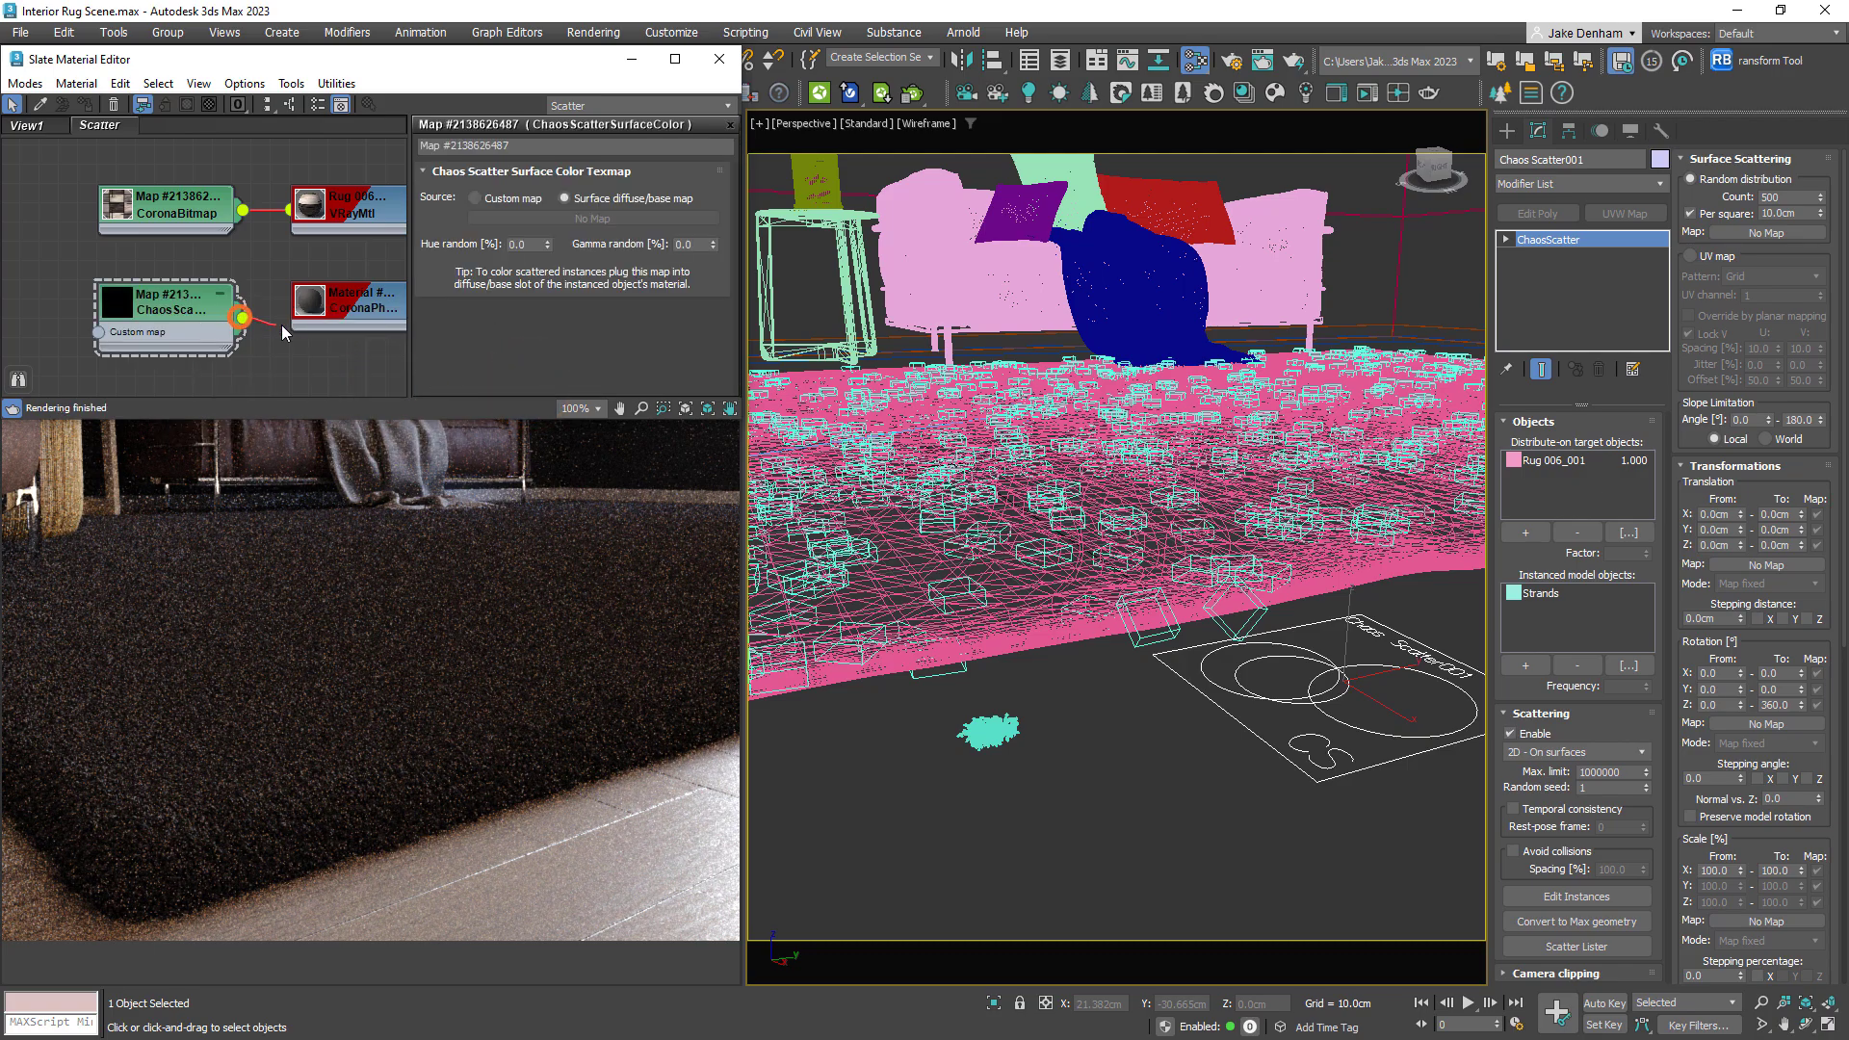
left_click(238, 318)
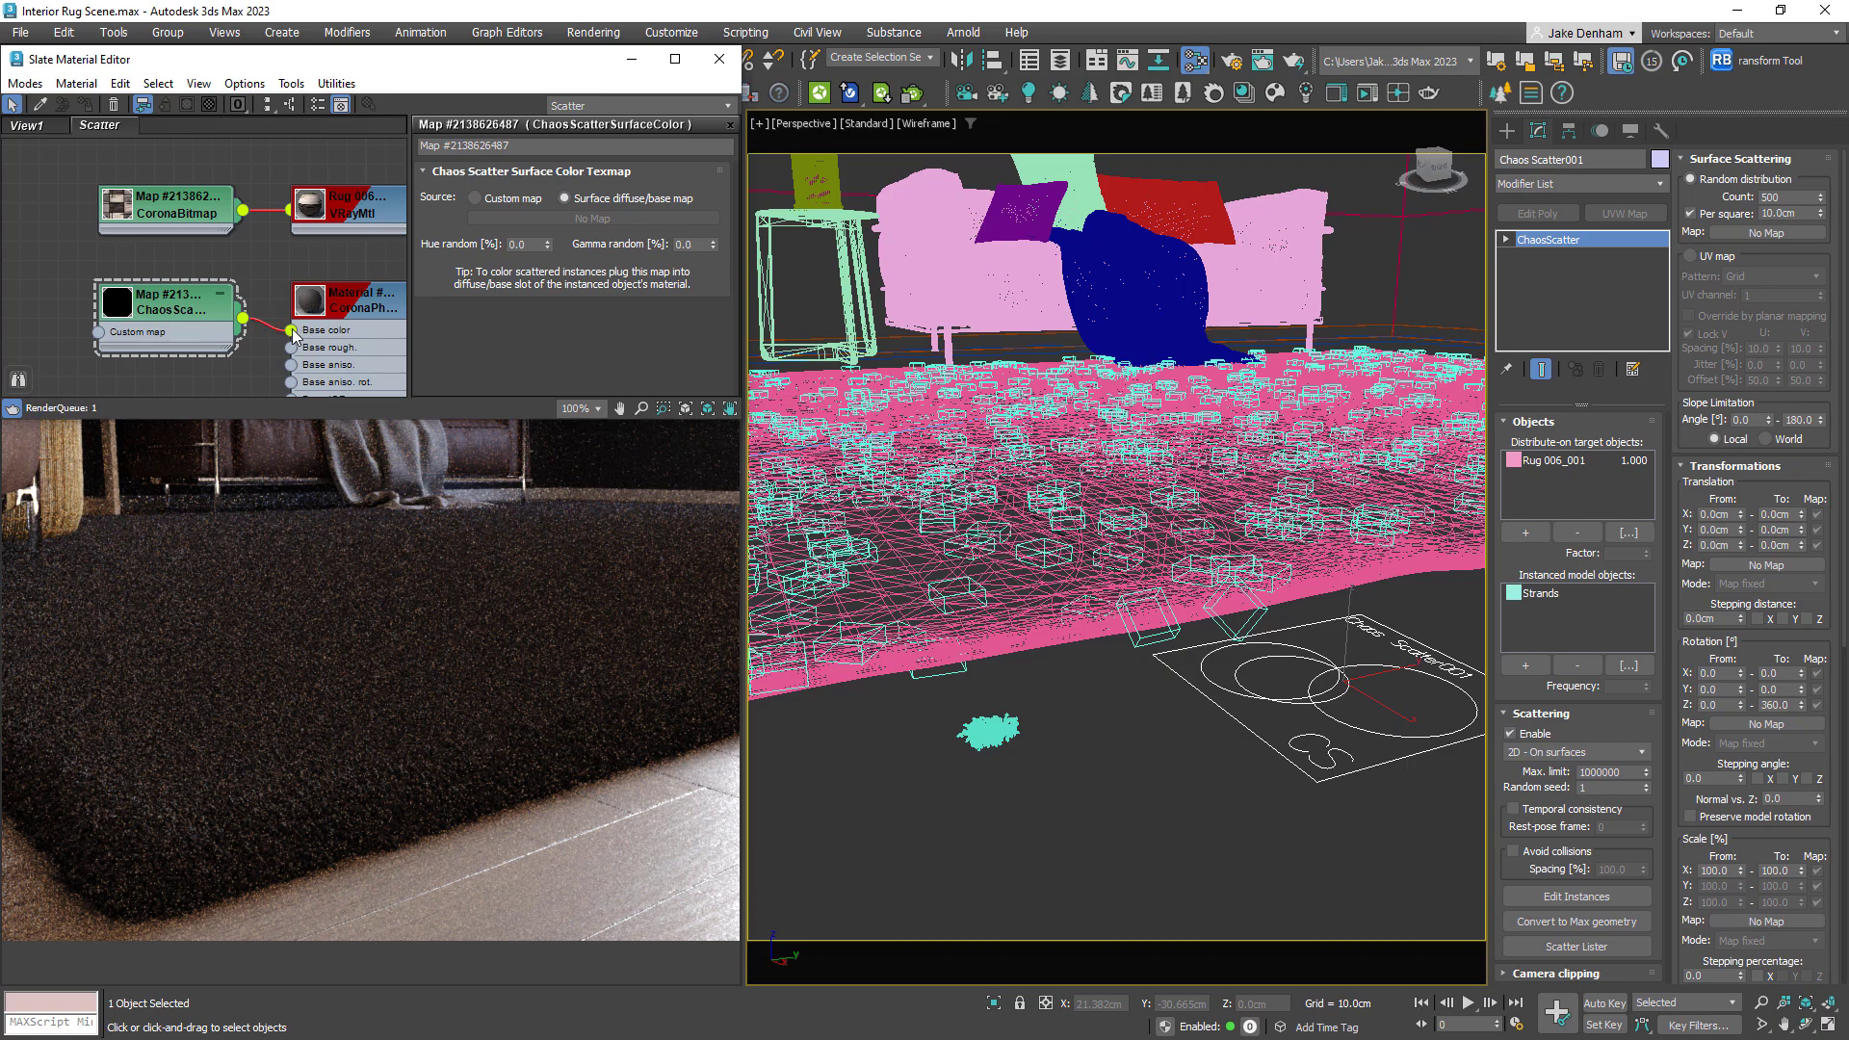